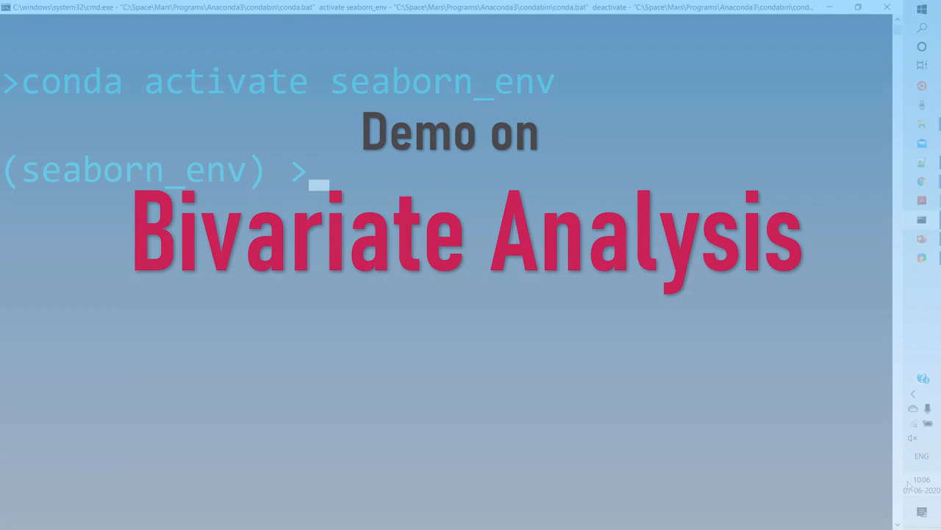
- Launch the Jupyter Notebook server with the jupyter notebook command
text(jupyter n)
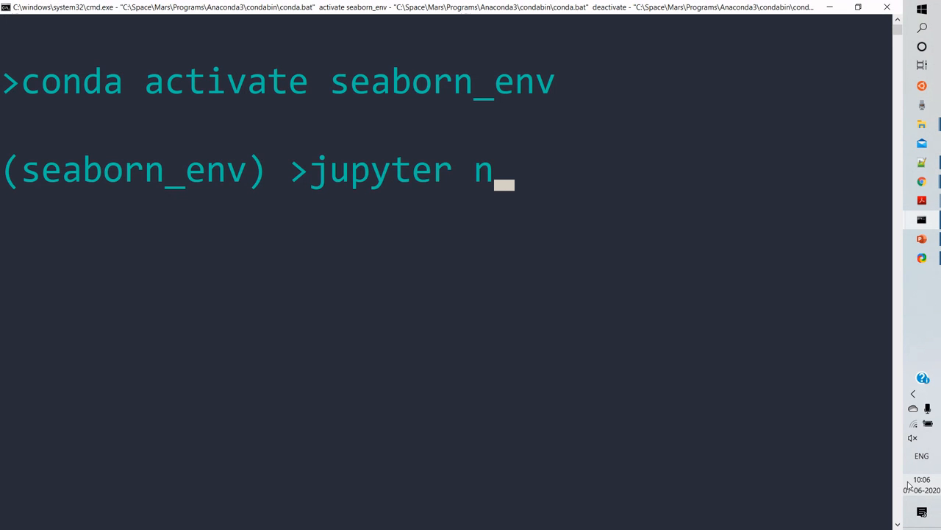
text(otebook)
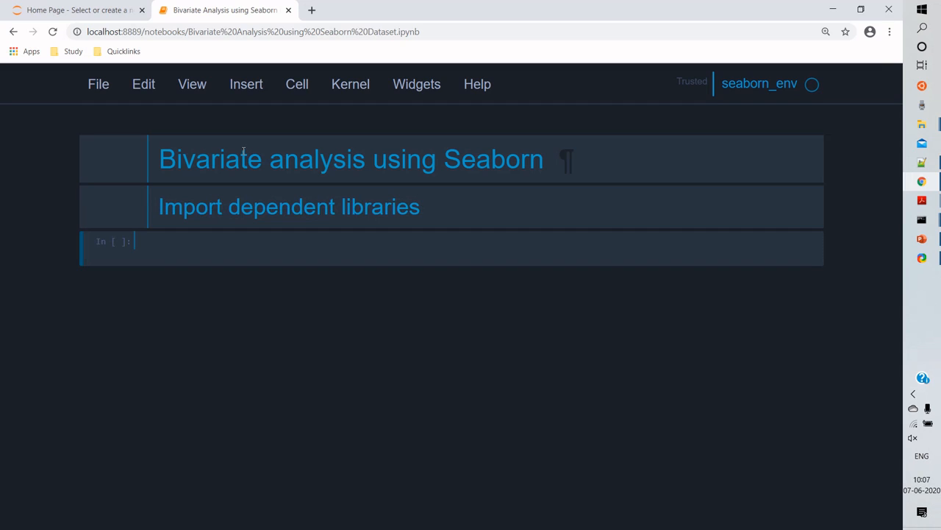
- Write the imports: seaborn as sns, matplotlib.pyplot as plt and numpy as np
text(import sea)
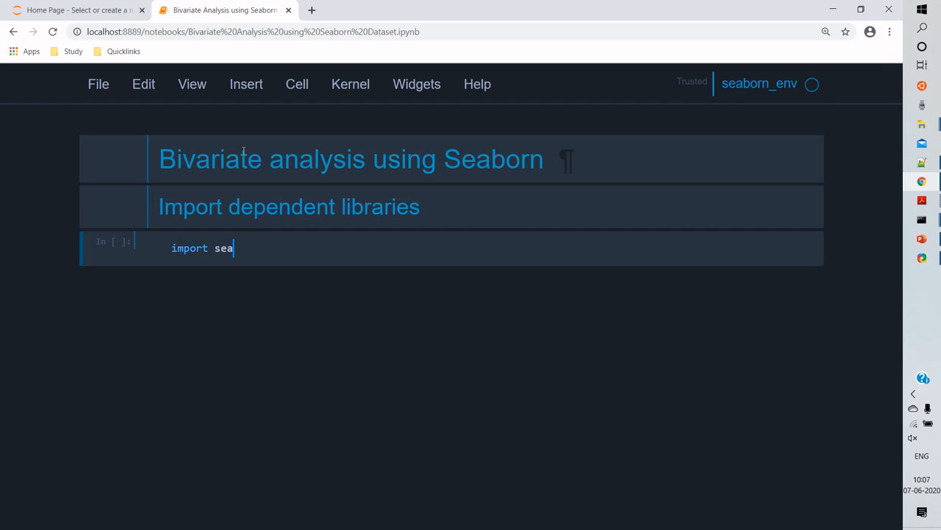
text(born as sns)
text(import matplotlib)
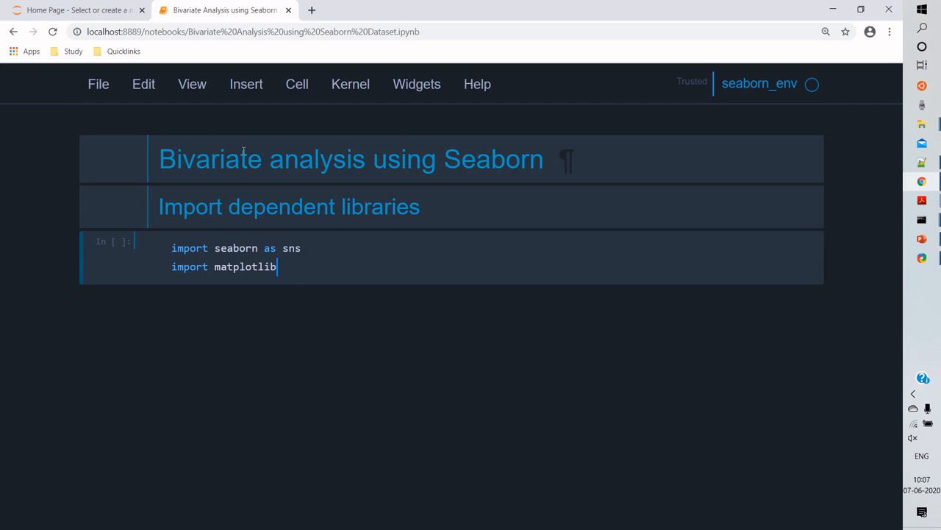
text(.pyplot as plt)
text(im)
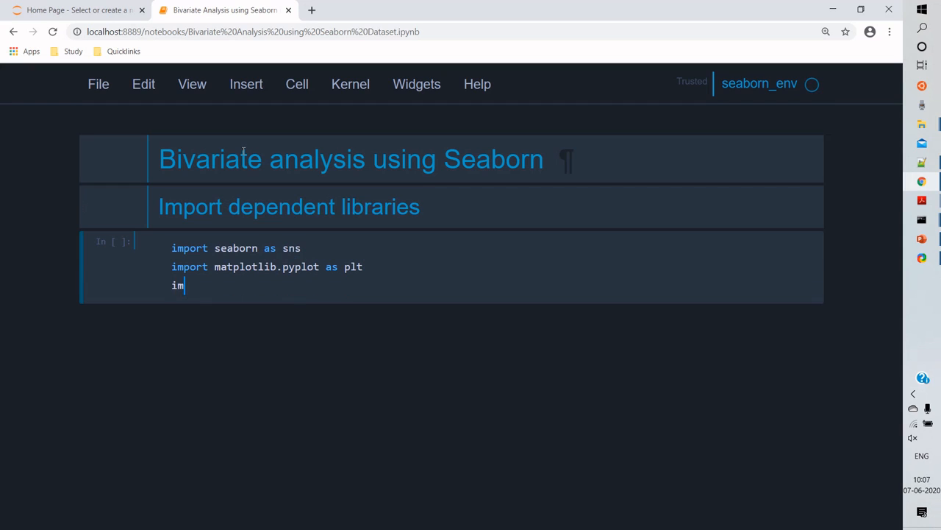
text(port nu)
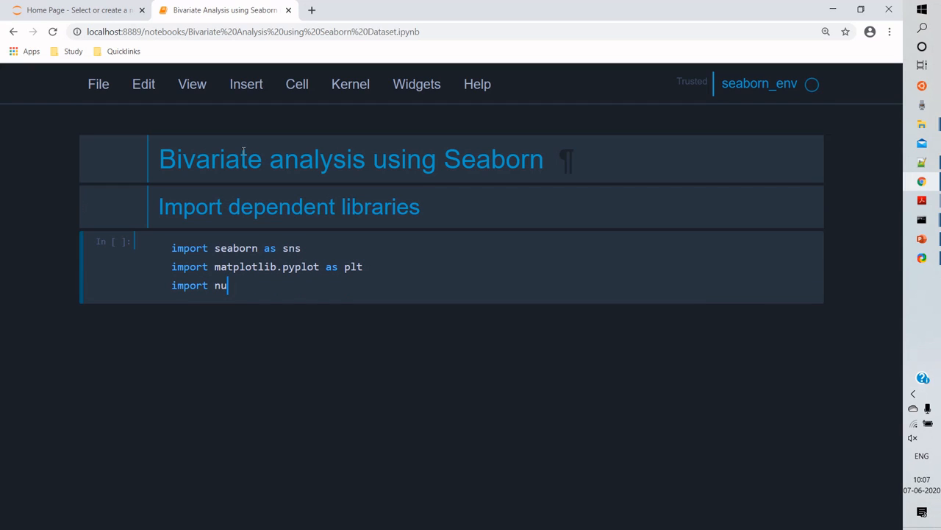
text(mpy as np)
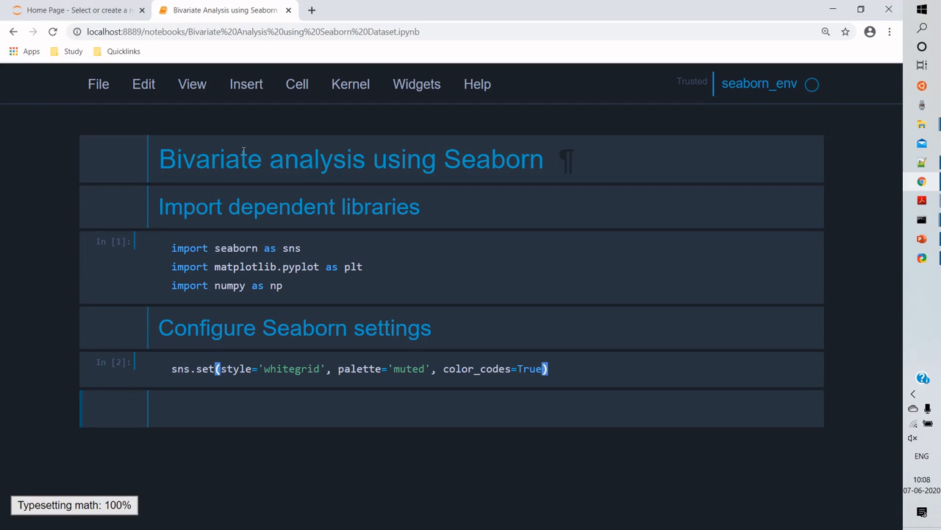
- Add a Markdown heading '## Numerical to Numerical comparison'
text(###)
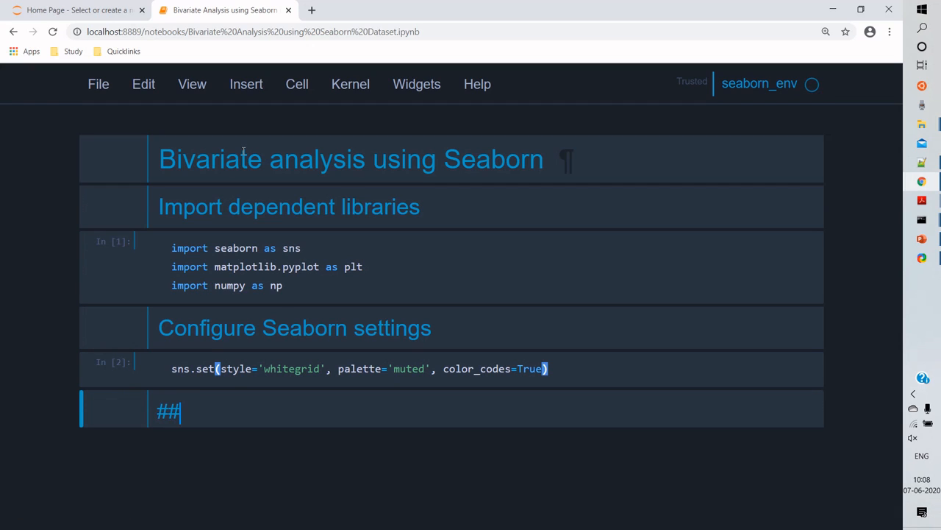
text(Num)
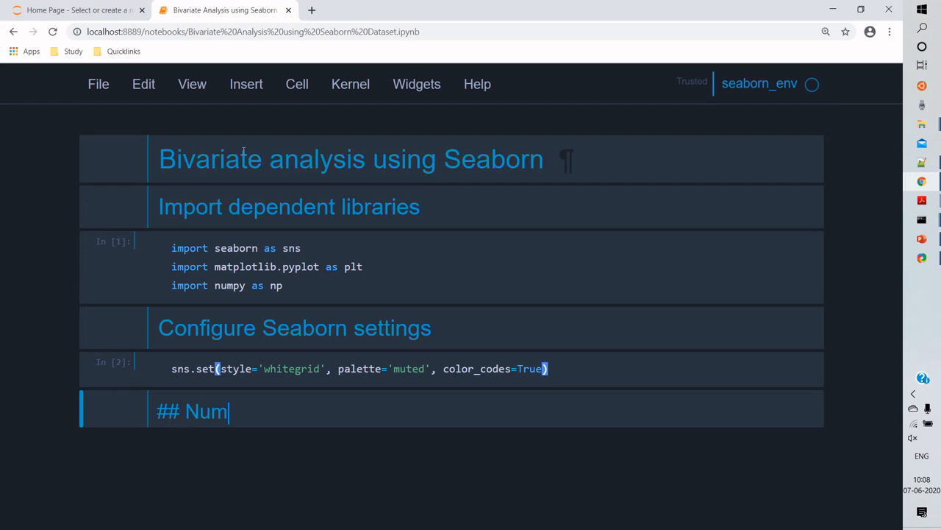
text(erical to)
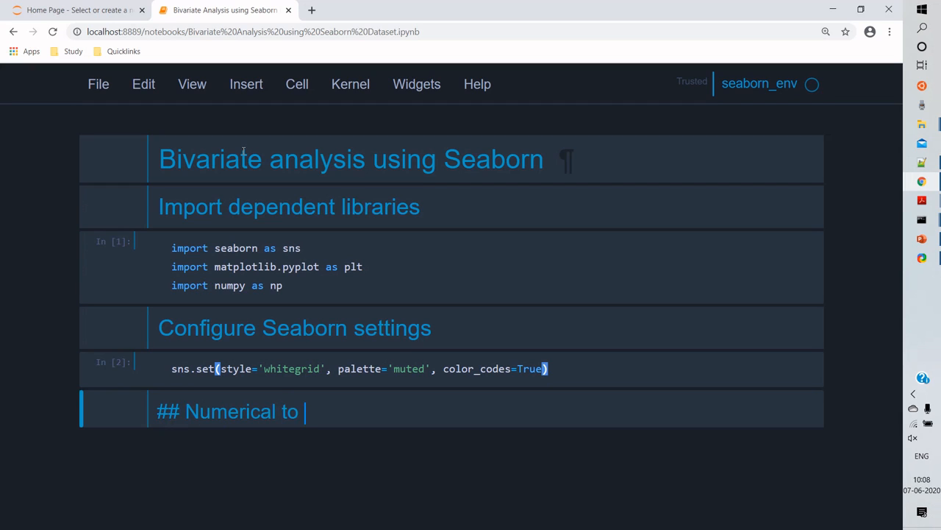
text(Numer)
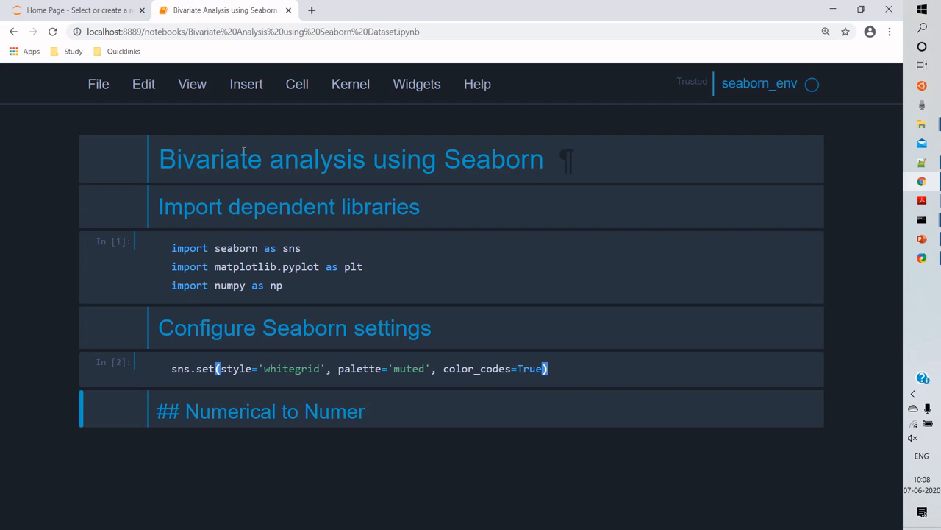
text(ical)
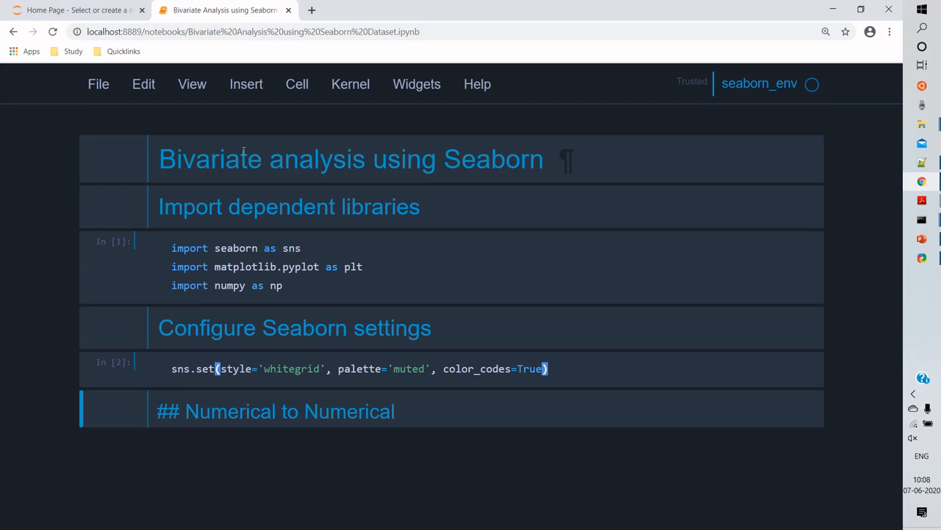
text(comparison)
text(print()
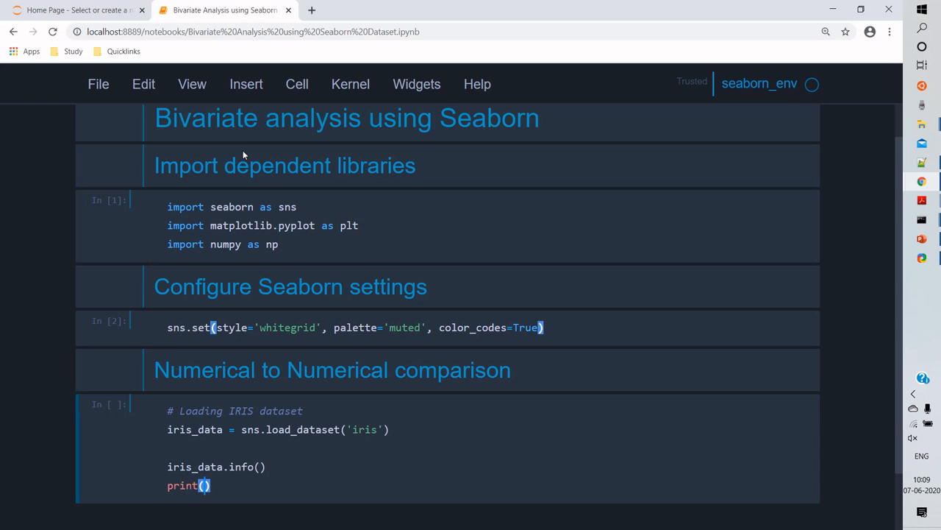
- Load the iris dataset with sns.load_dataset and show info() and head()
text("--")
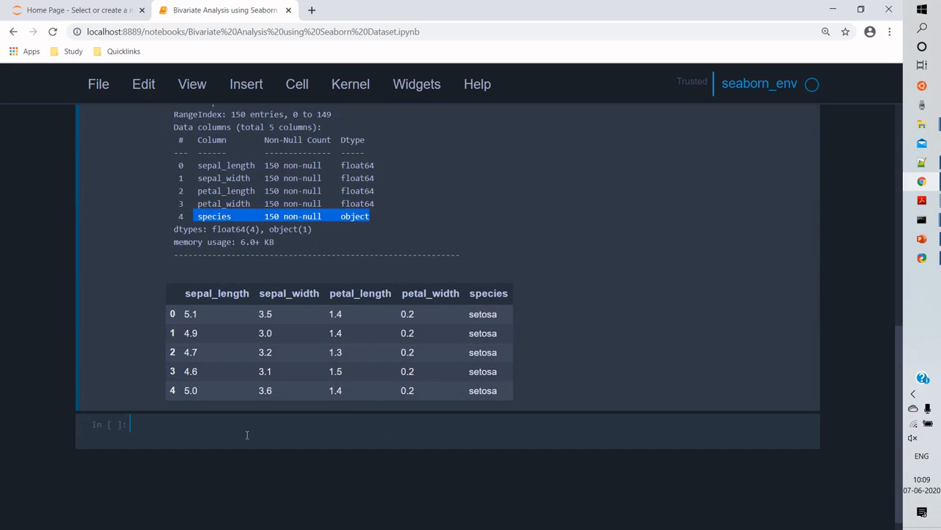
- Write sns.scatterplot(x='sepal_length', y='sepal_width', data=iris_data) in a fresh cell
click(294, 424)
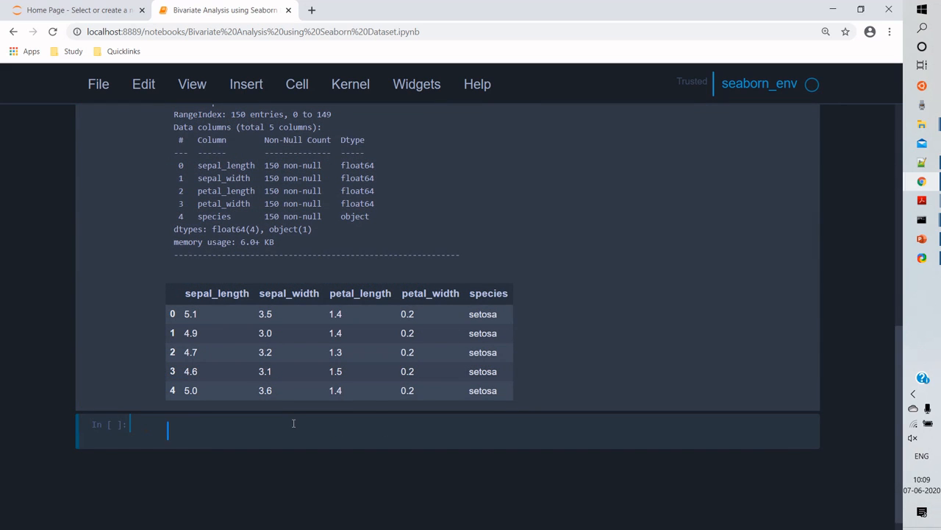
text(sns.sca)
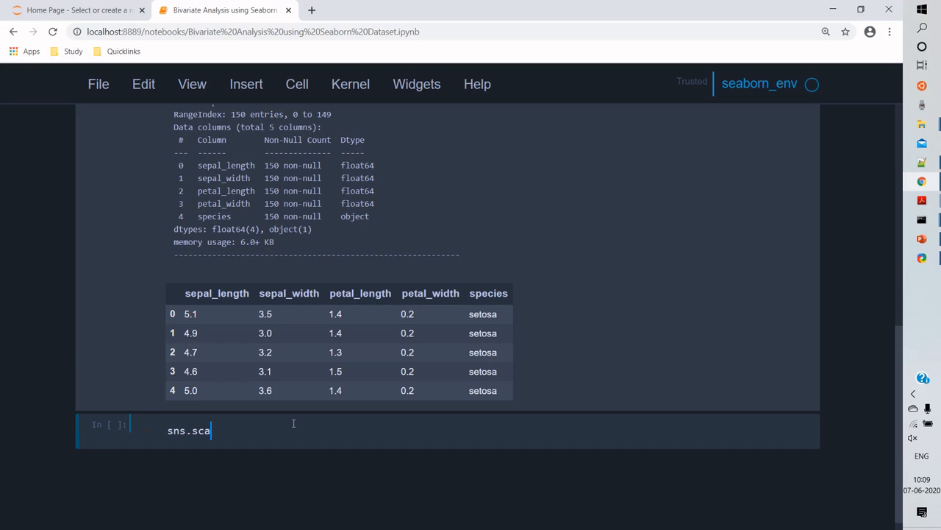
text(tterplot())
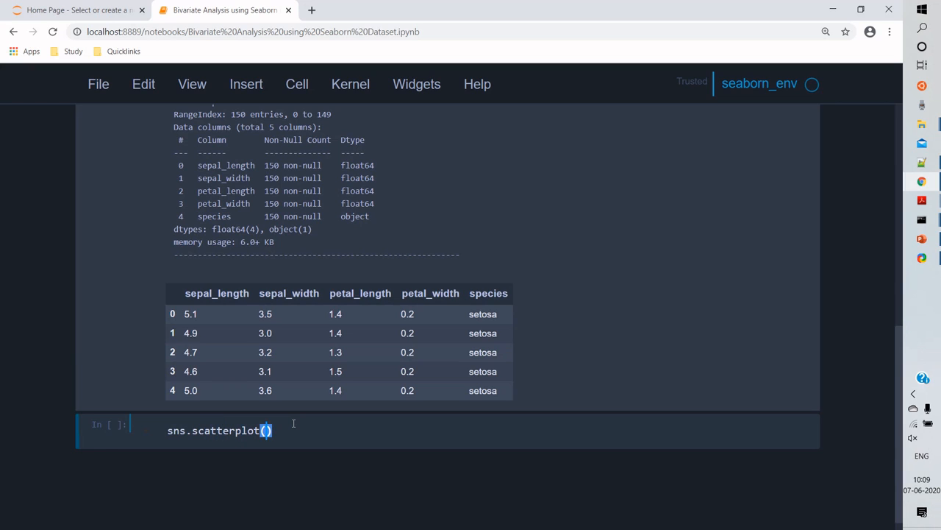
text(x='')
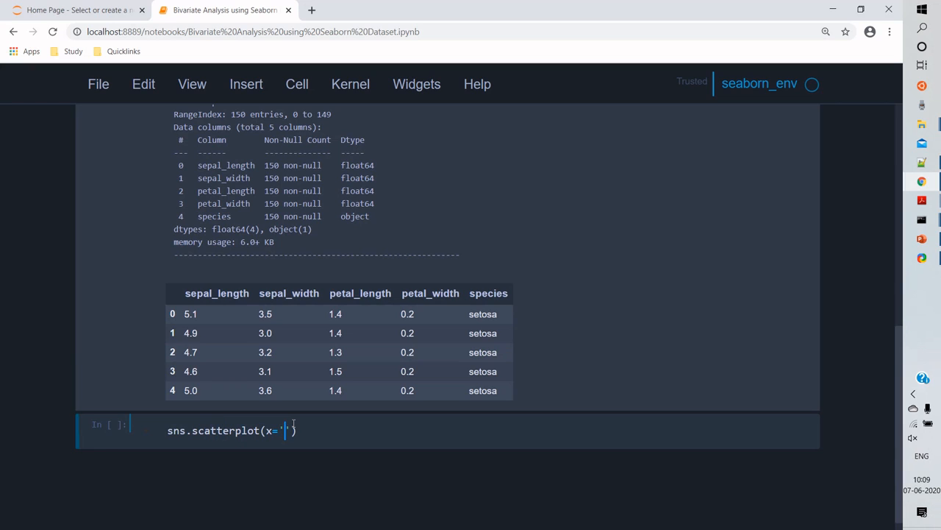
text(sepal_length)
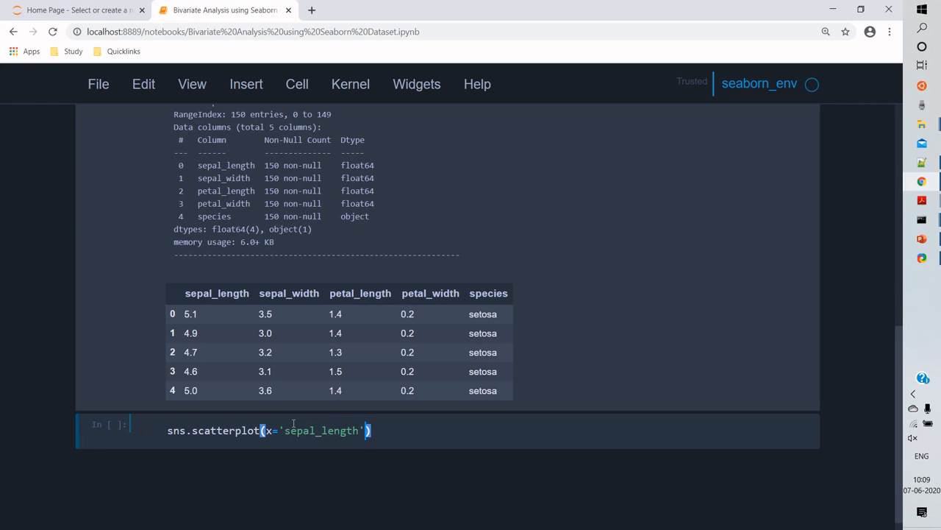
text(, y='')
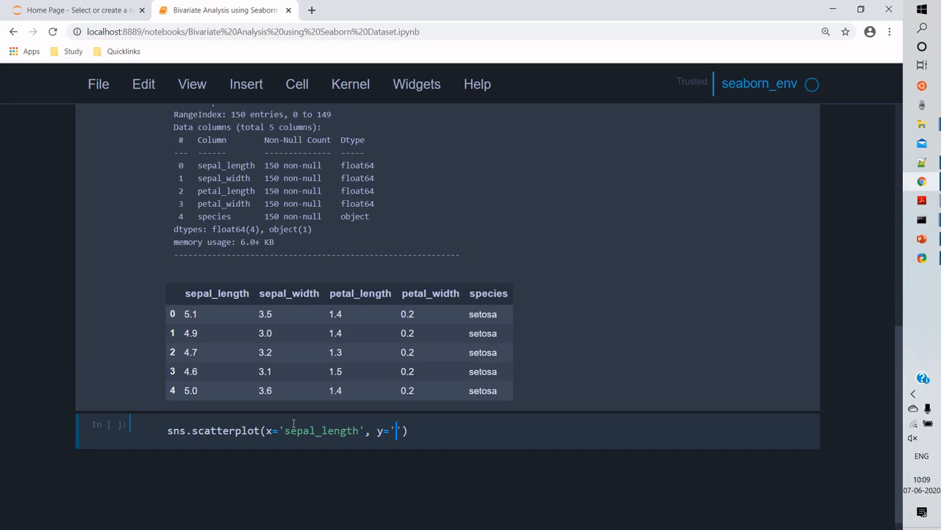
text(sep)
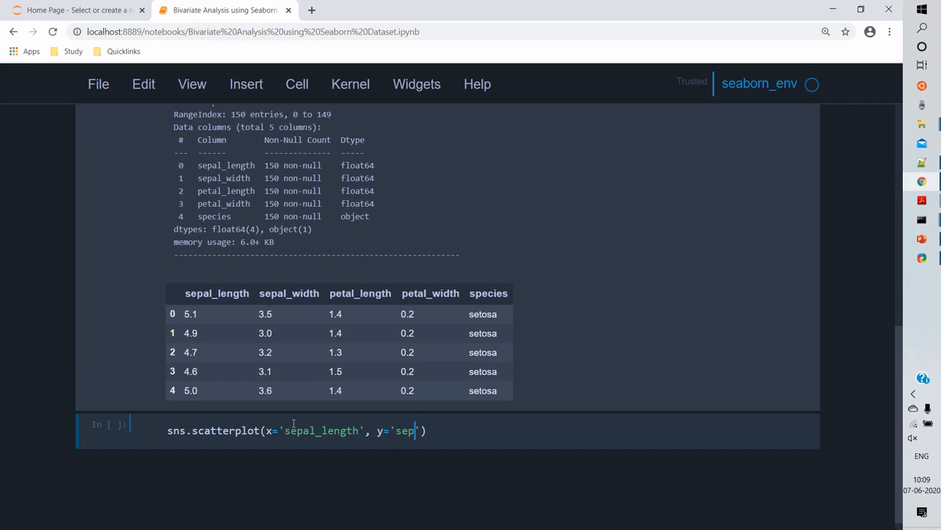
text(al_width)
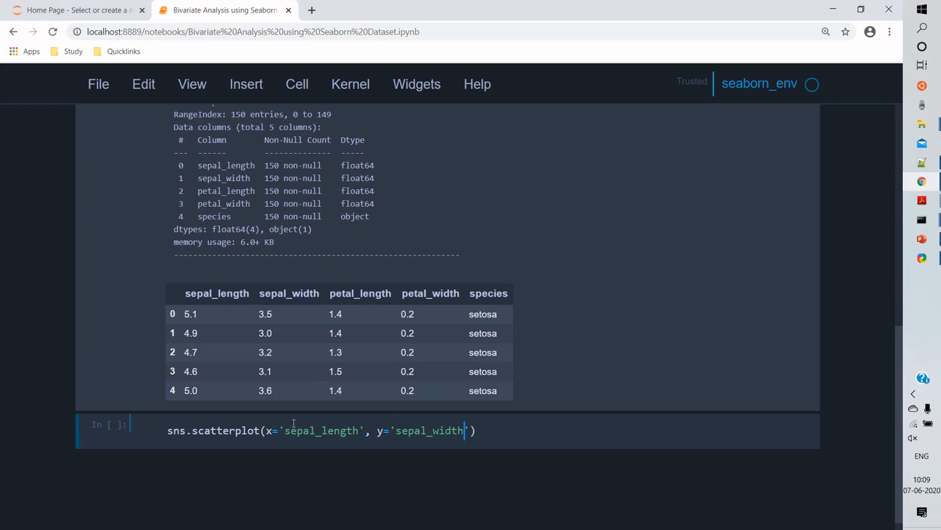
text(, dat)
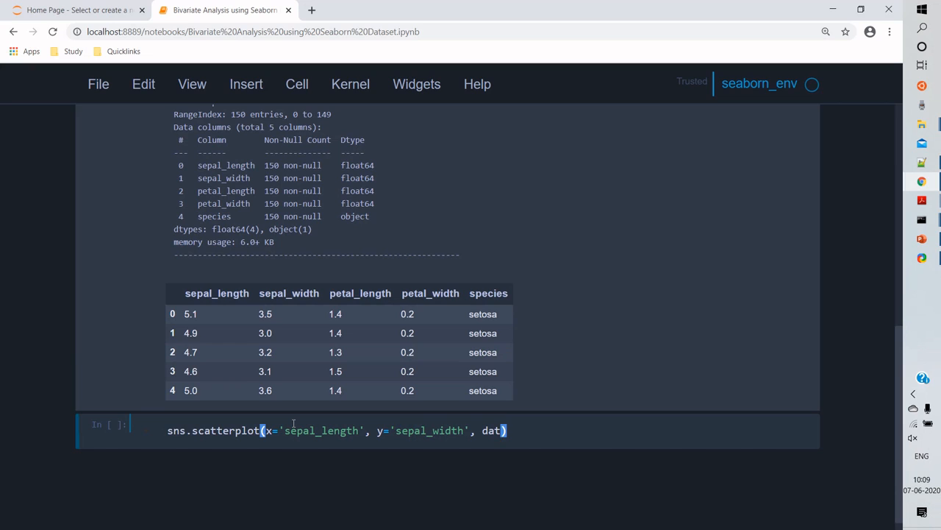
text(a='i)
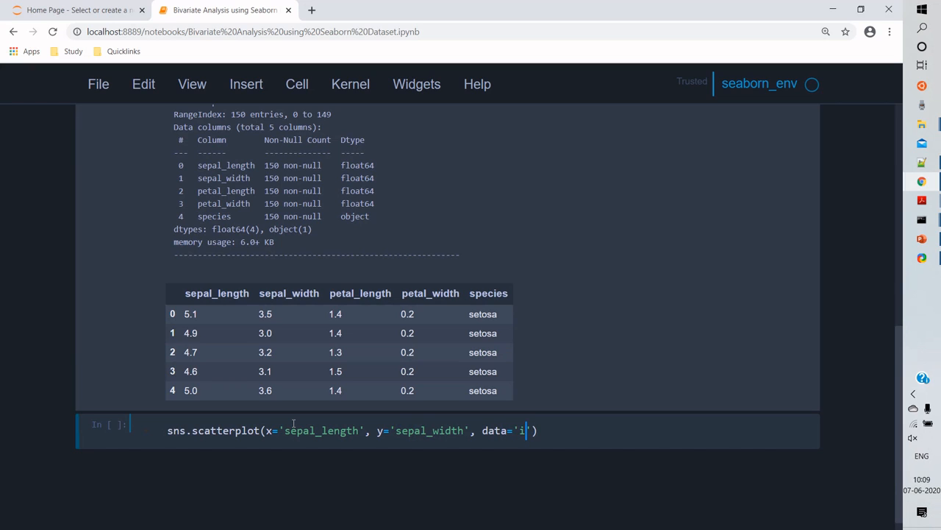
text(ri)
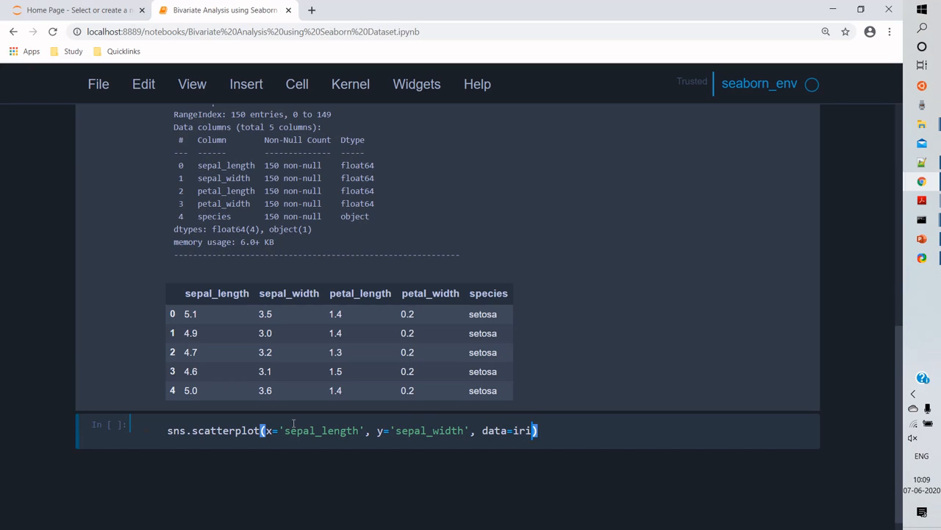
text(s_data)
text(plt.show())
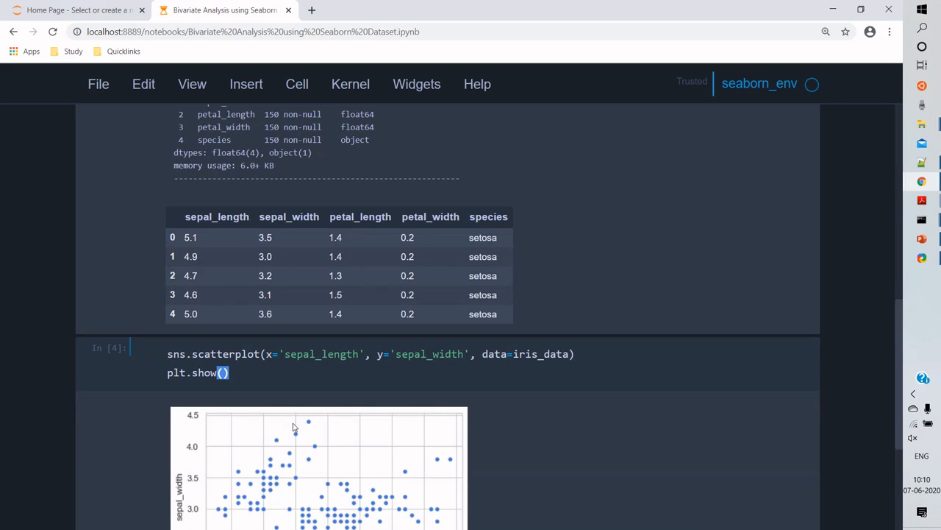
- Scroll down to view the full sepal_length vs sepal_width scatter plot
scroll(down, 3)
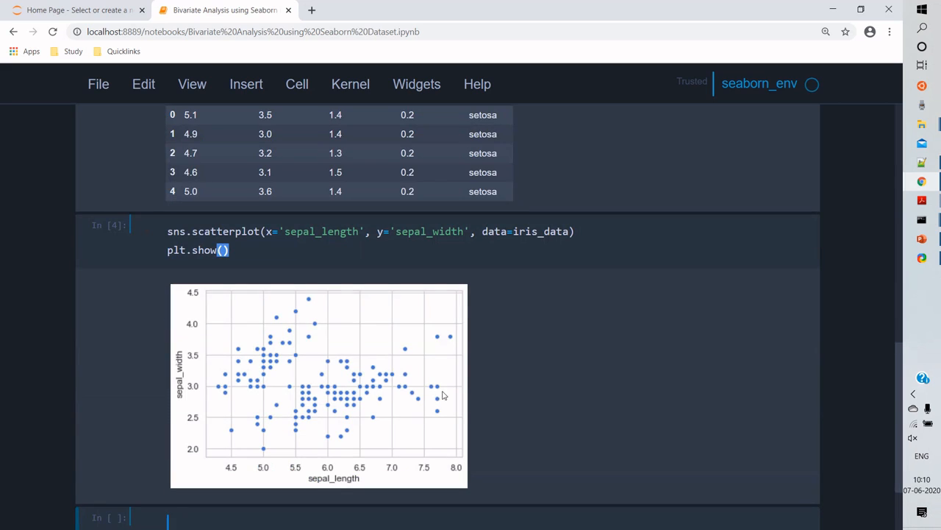
mouse_move(381, 450)
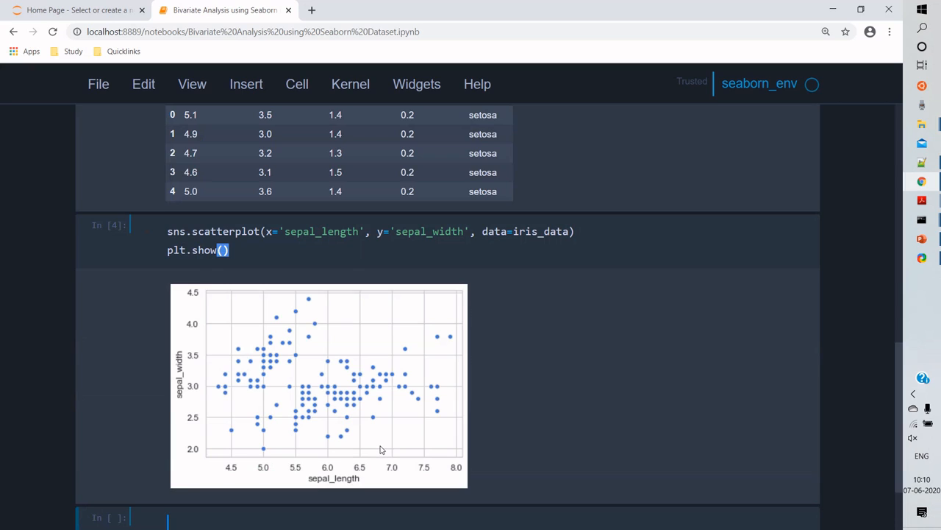
mouse_move(479, 392)
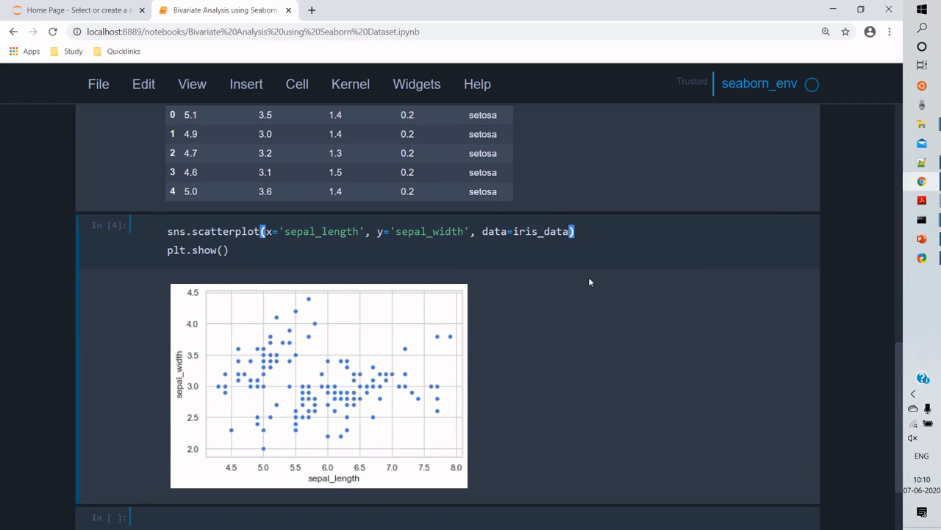
- Add hue='species' to the scatterplot so points are coloured by species
text(,)
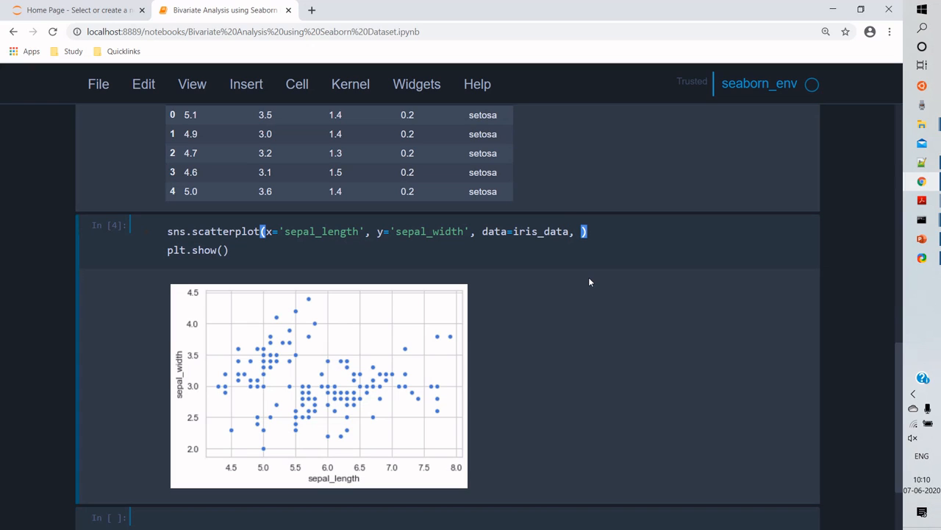
text(hue=)
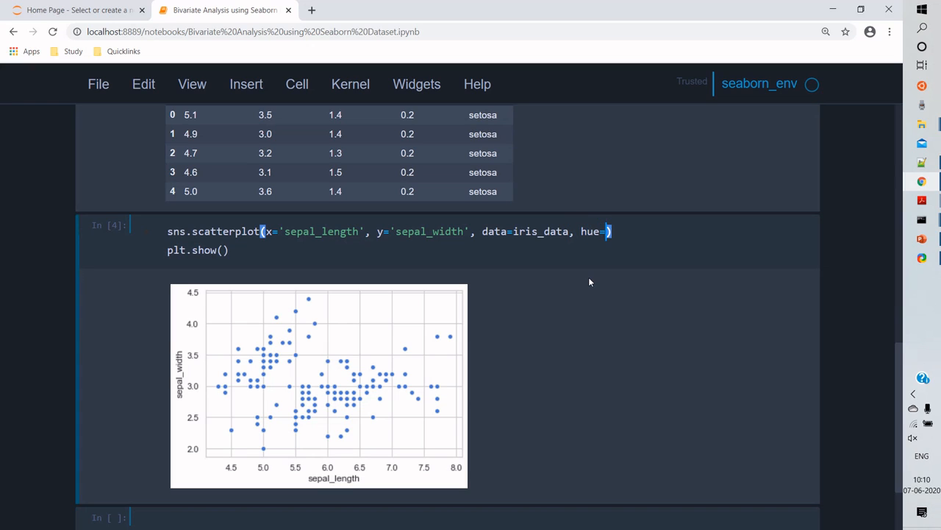
text('species)
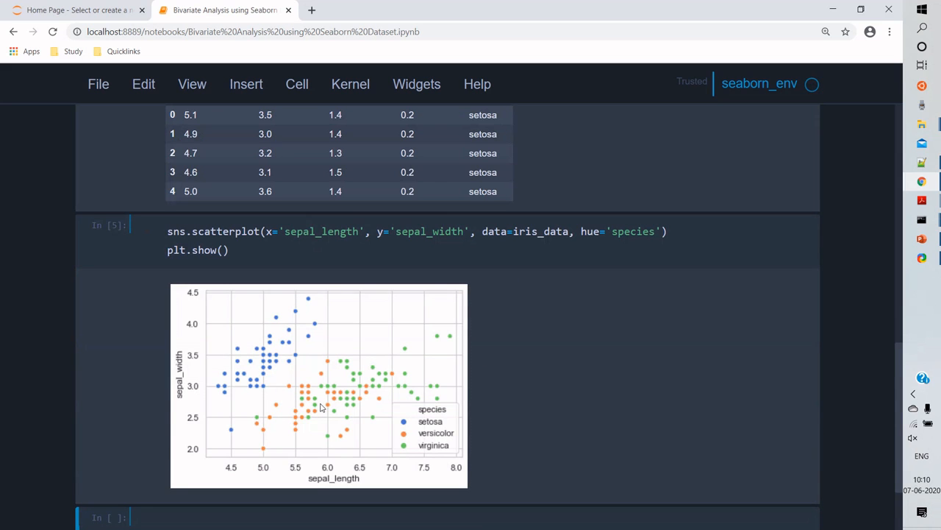
mouse_move(259, 434)
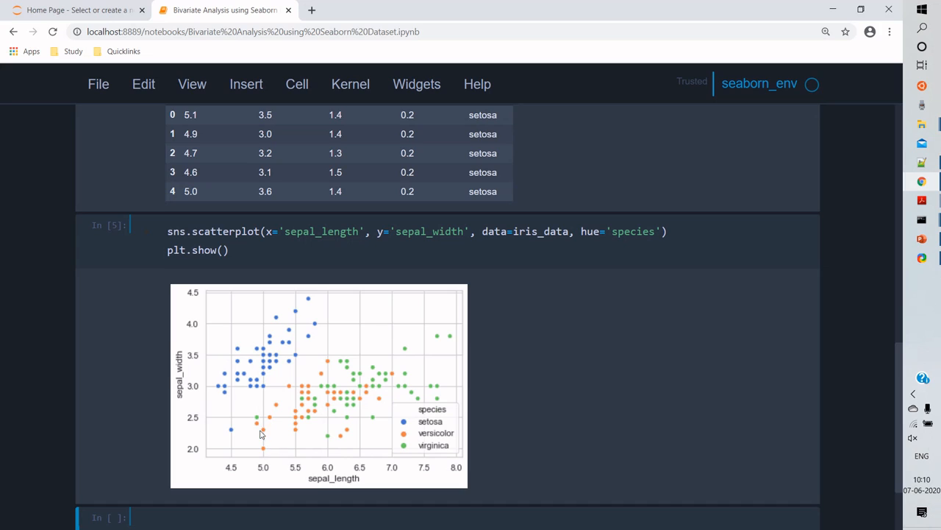
mouse_move(279, 398)
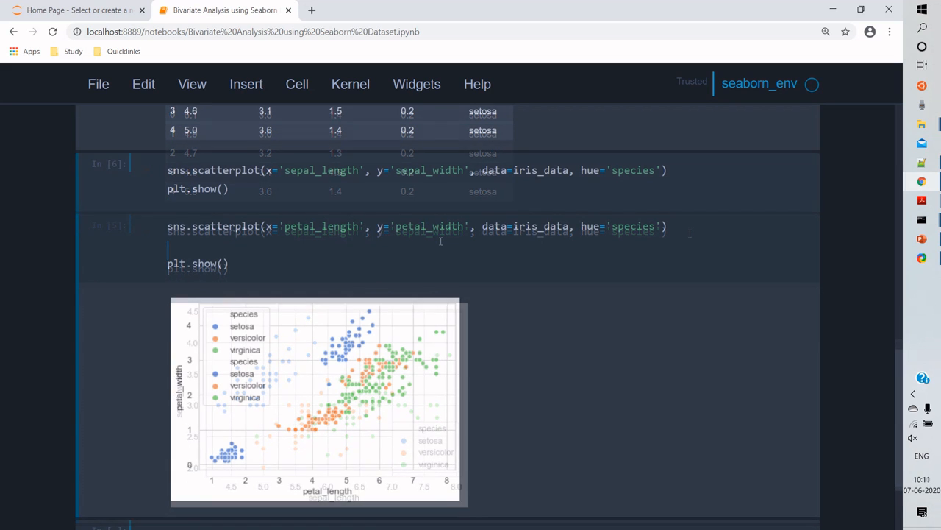
- Run the petal_length vs petal_width scatterplot cell and review both plots
key(shift+enter)
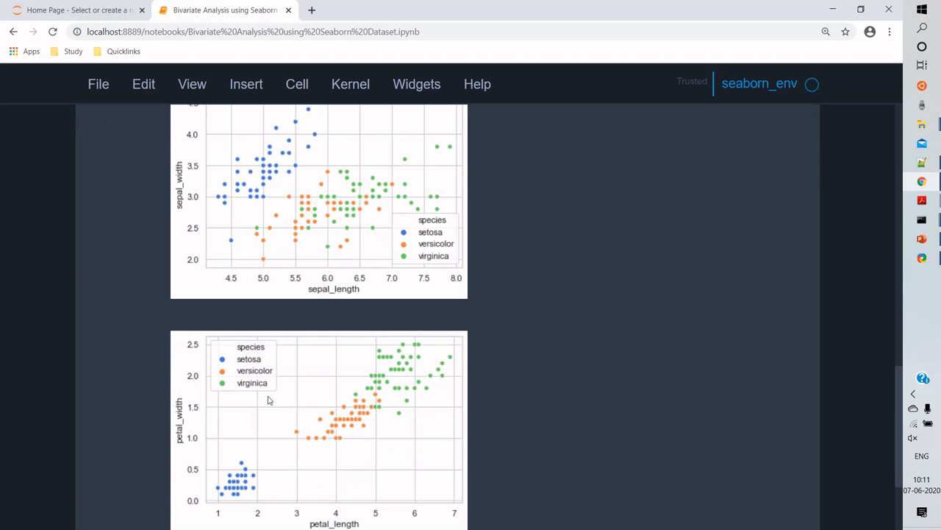
scroll(up, 3)
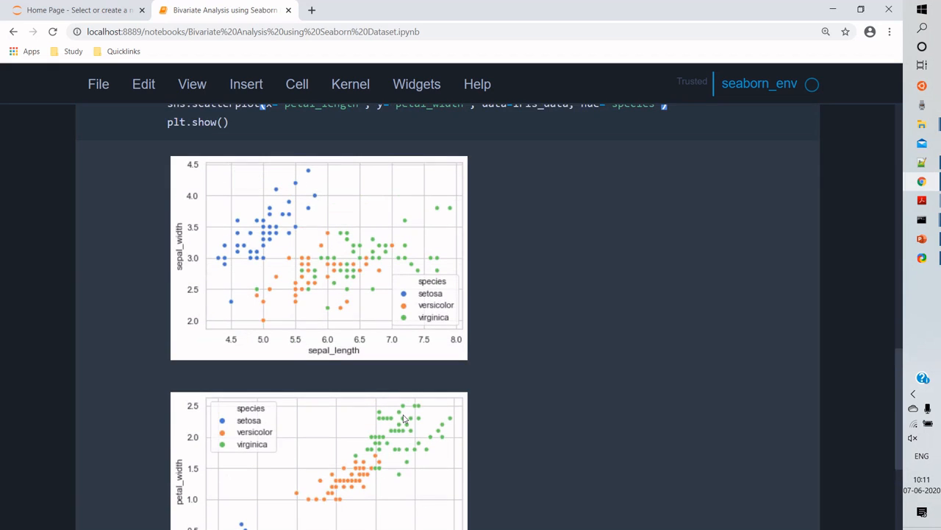
scroll(up, 3)
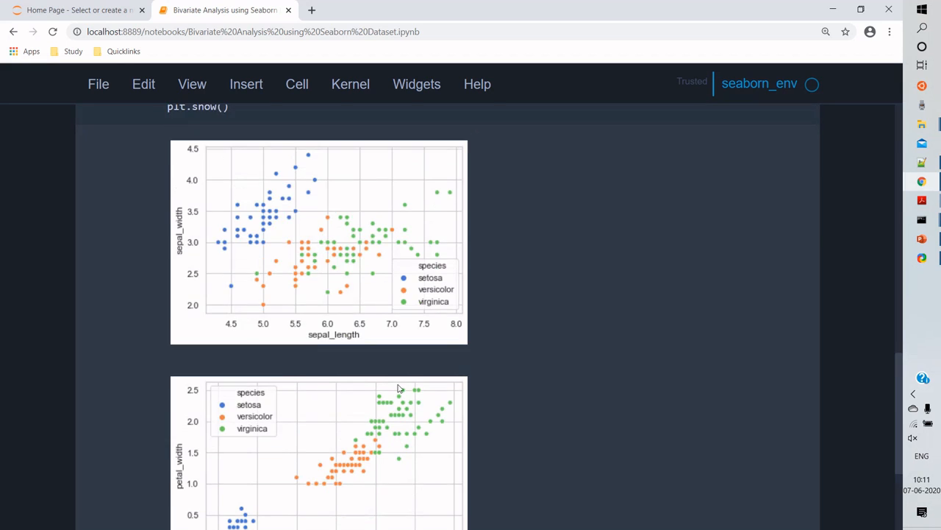
scroll(down, 3)
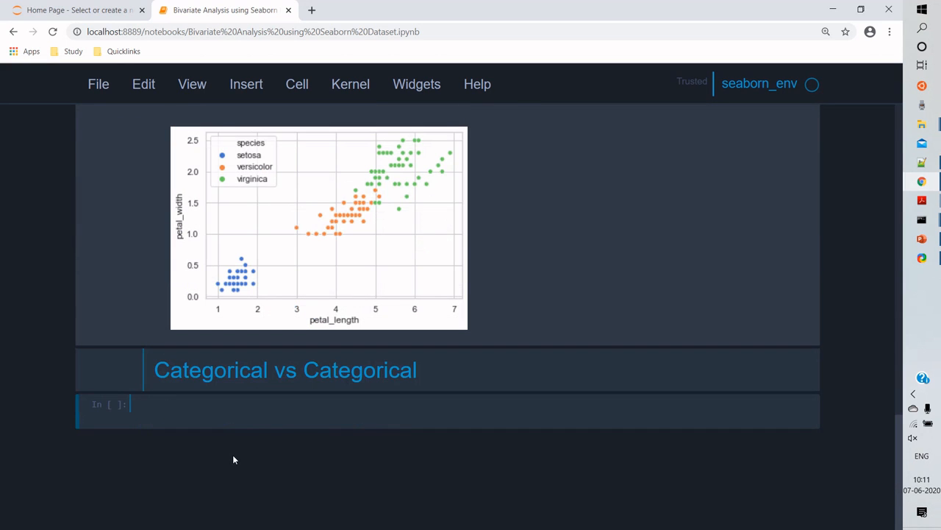
- Write a commented cell loading tips_data = sns.load_dataset('tips') with info()
text(# I)
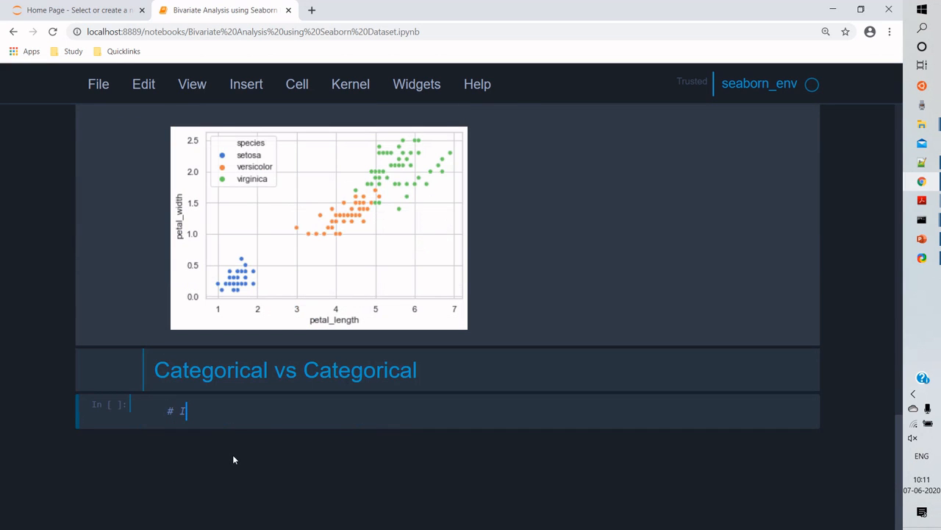
text(Import)
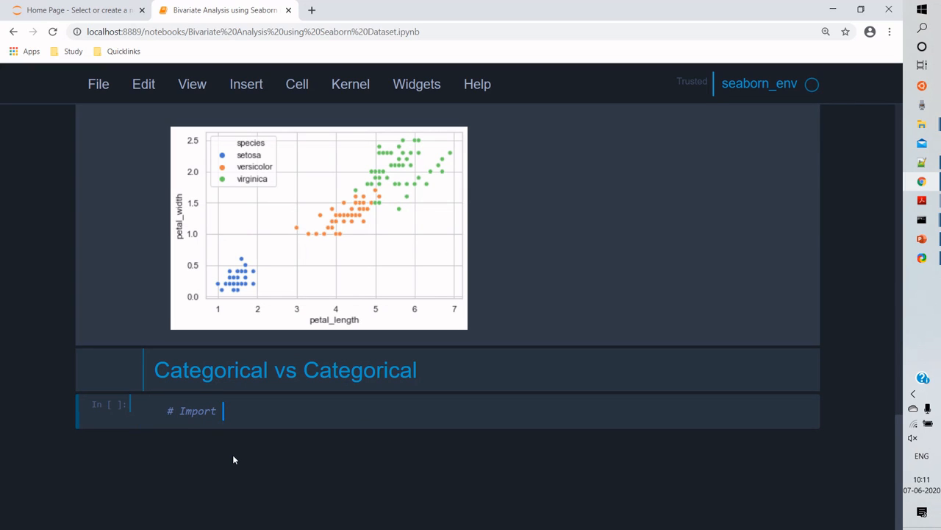
text(T)
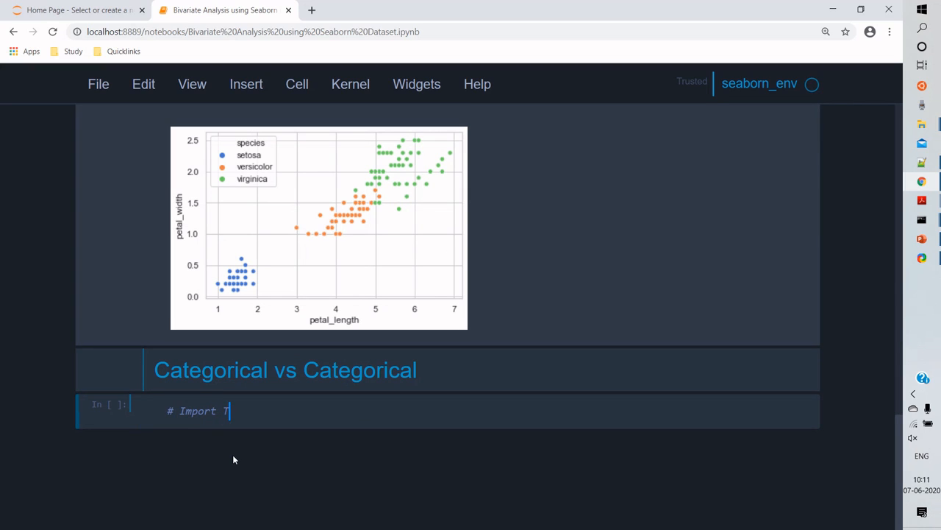
text(Tips dataset)
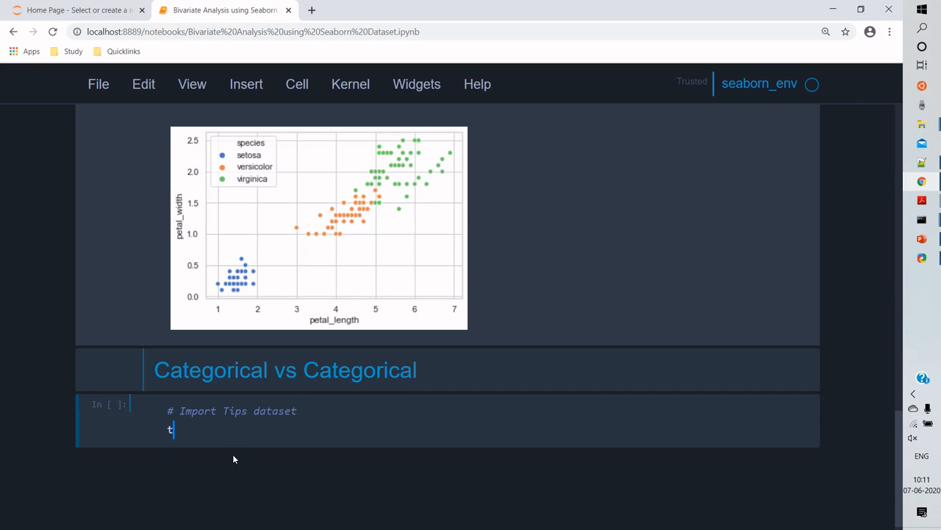
text(ips_data =)
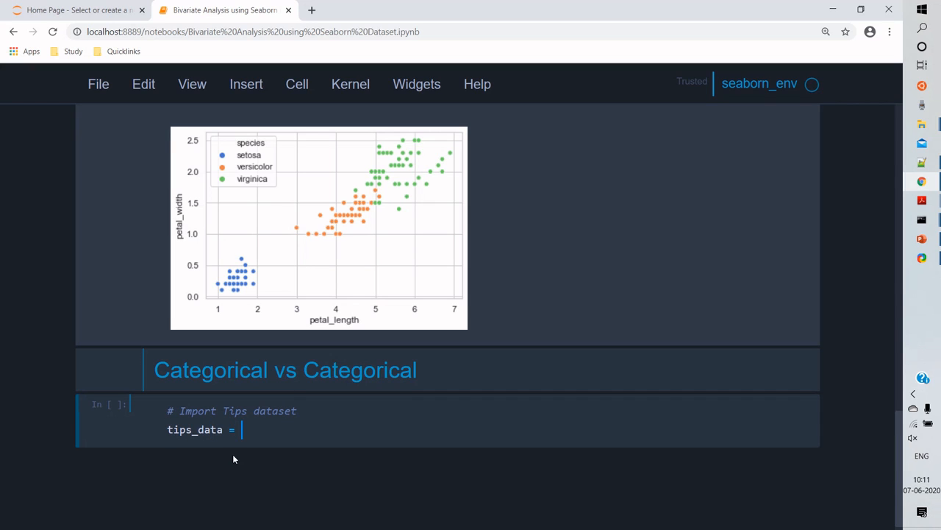
text(sns.load_dataset)
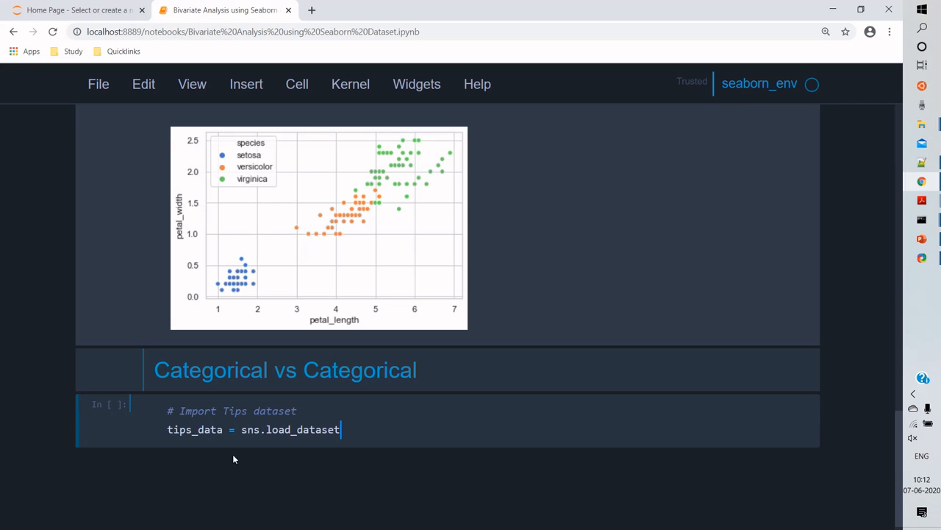
text(('tips)
text(tips_data.info())
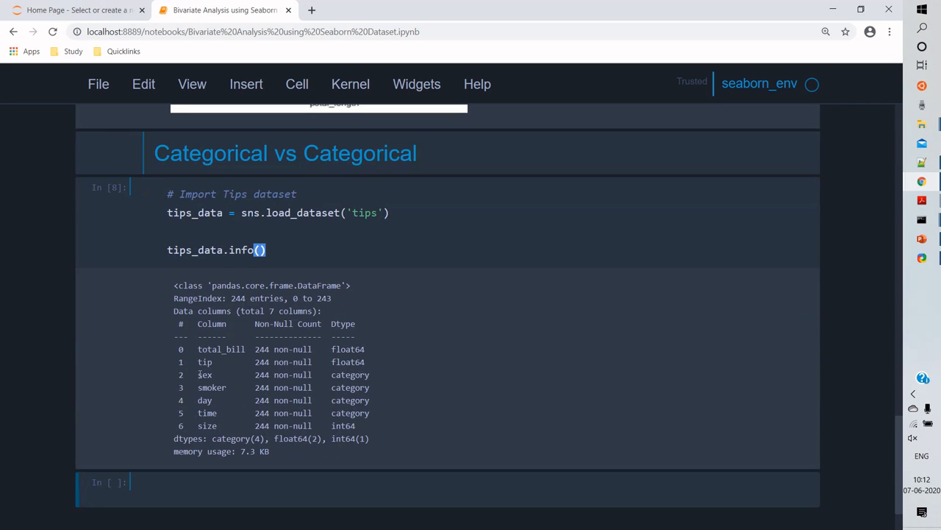
- Highlight the sex, smoker, day and time category columns in the info() output
drag(197, 375, 370, 412)
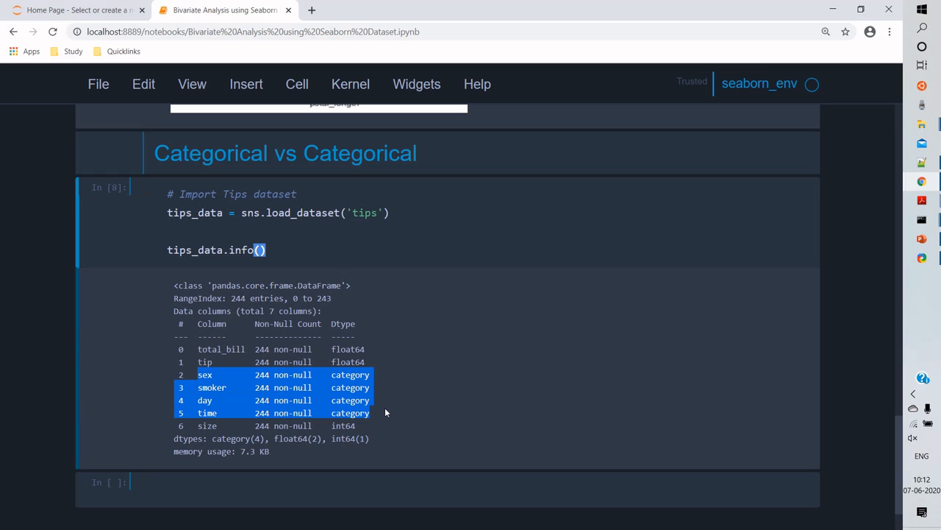
scroll(up, 3)
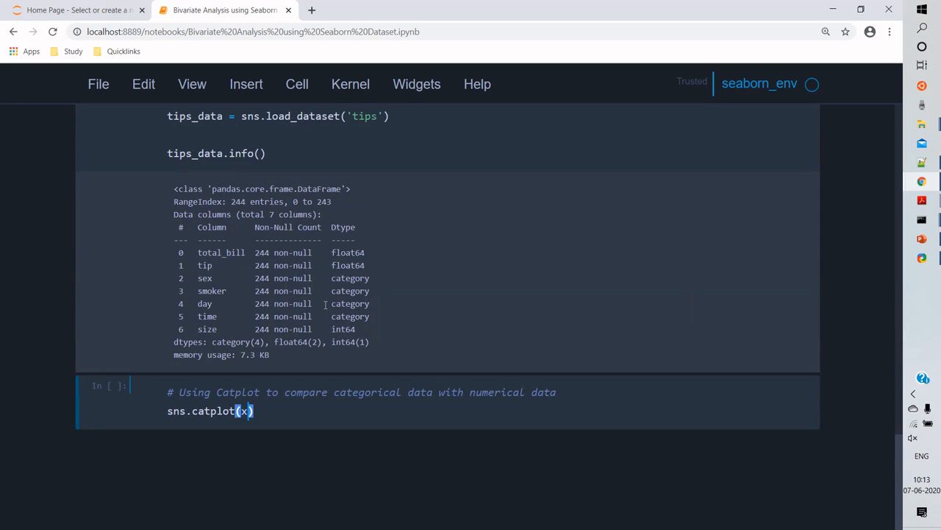
- Draw sns.catplot(x='sex', y='tip', data=tips_data, kind='bar', hue='smoker')
text(x='se')
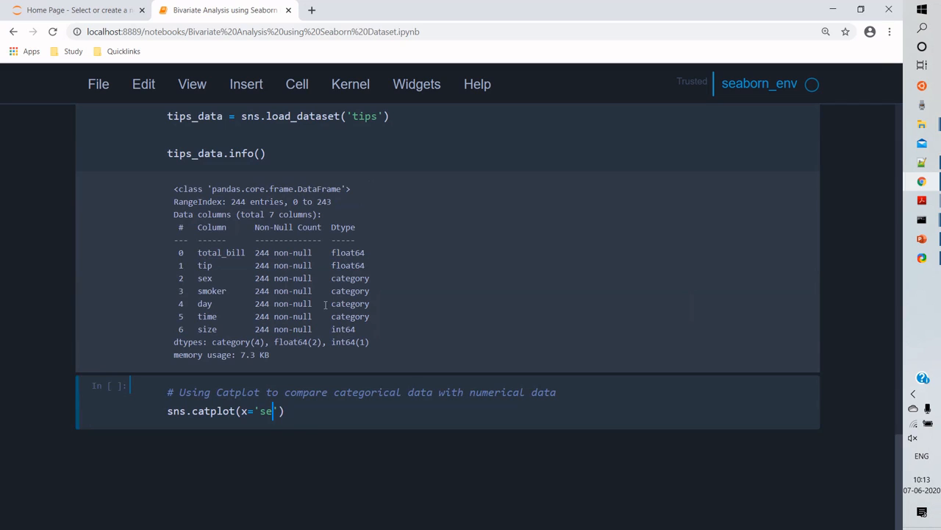
text(x', y)
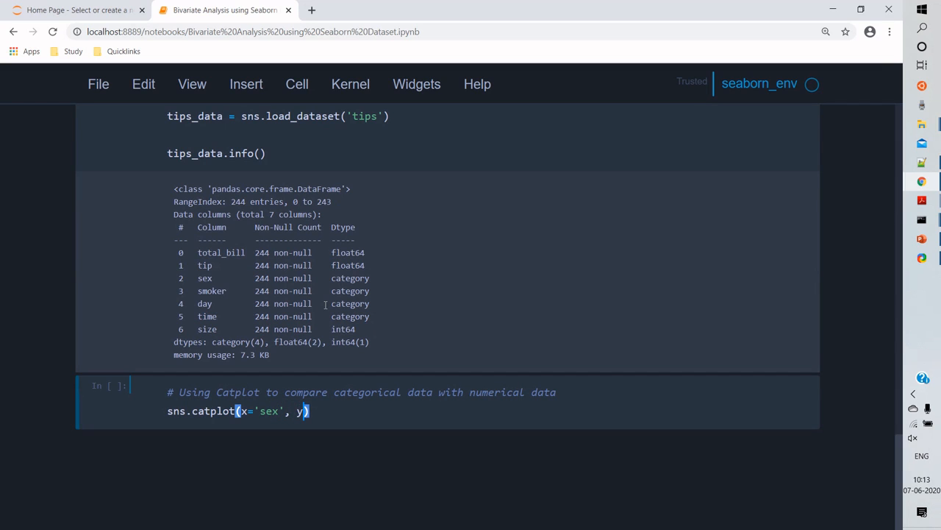
key(Shift+Return)
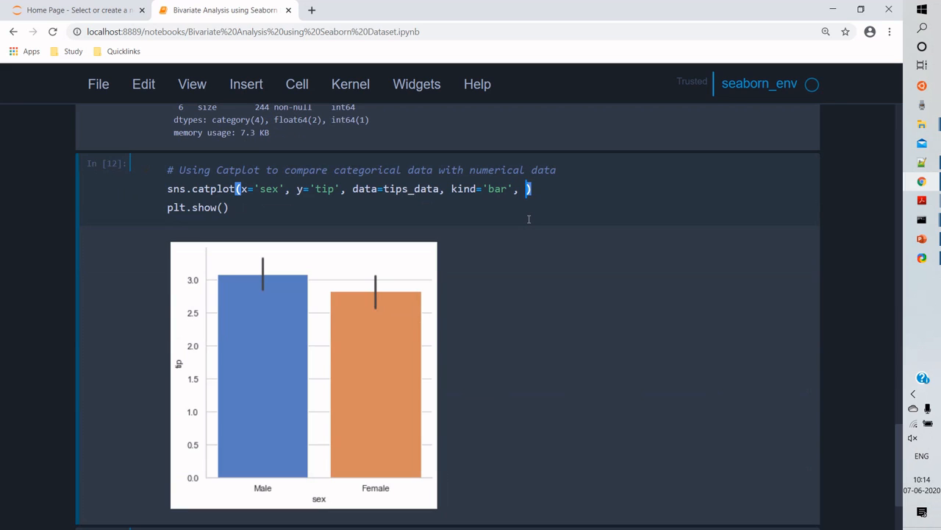
text(hue='smoker)
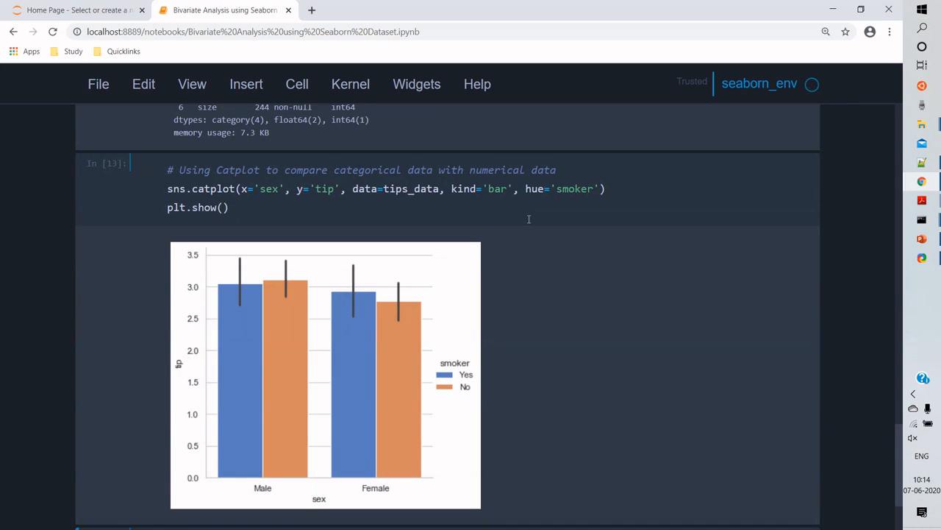
mouse_move(350, 465)
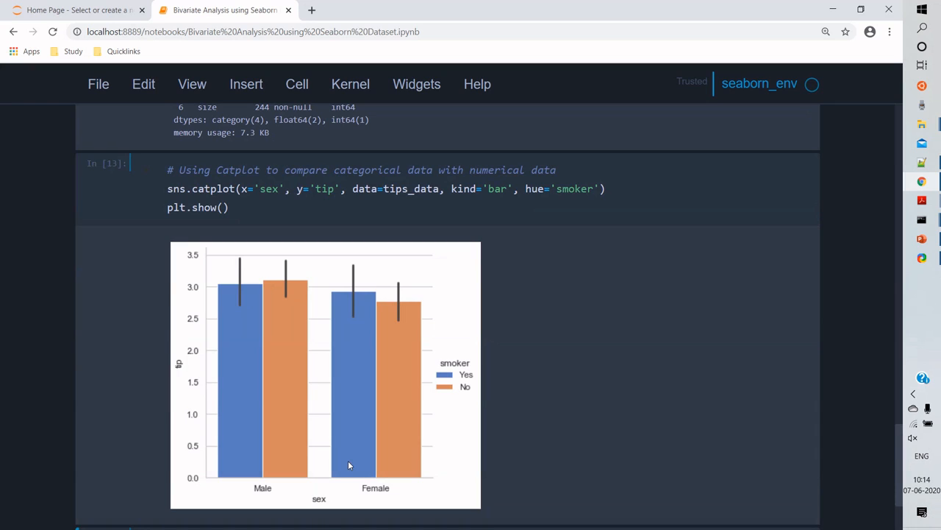
mouse_move(482, 400)
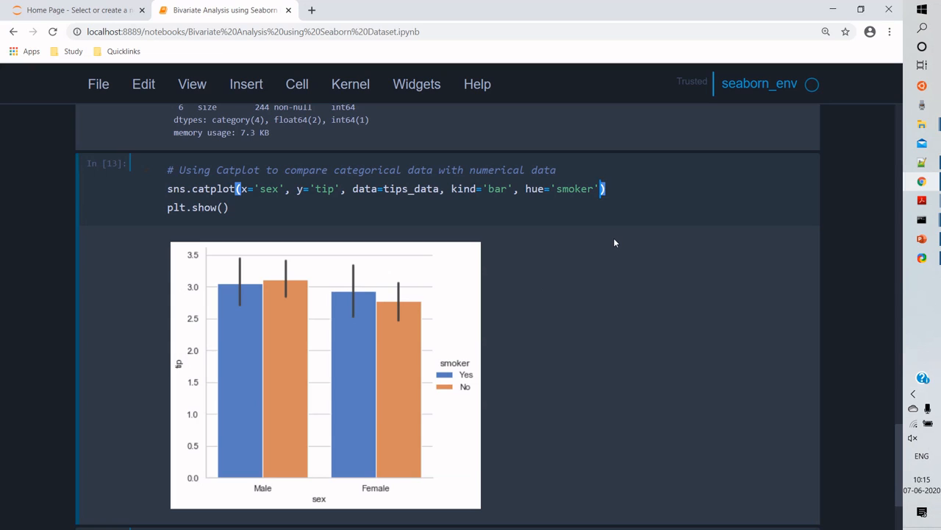
- Add col='time' to the tips catplot so it splits into Lunch and Dinner panels
text(, col=)
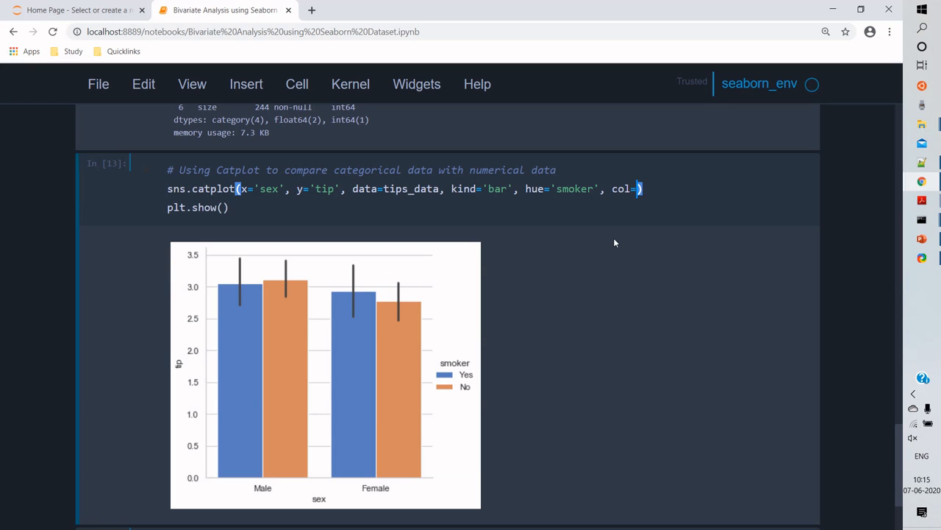
text('')
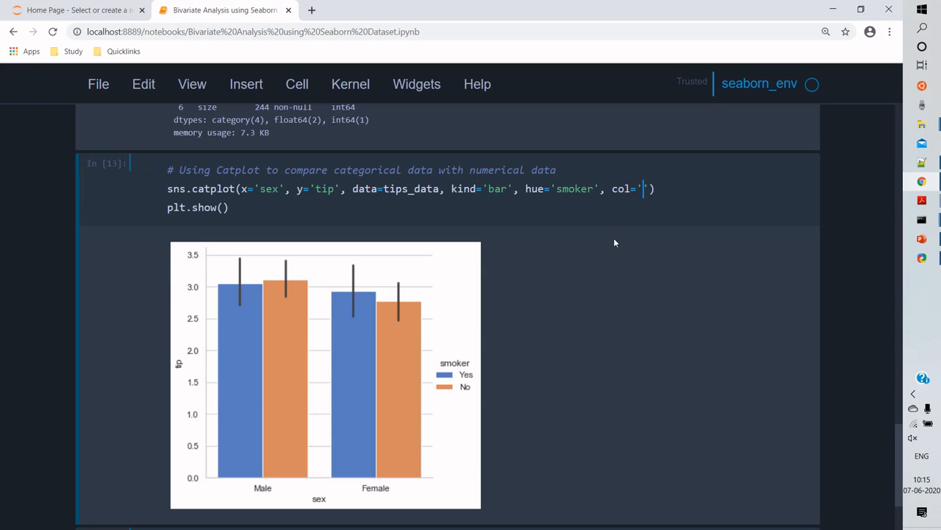
text(time)
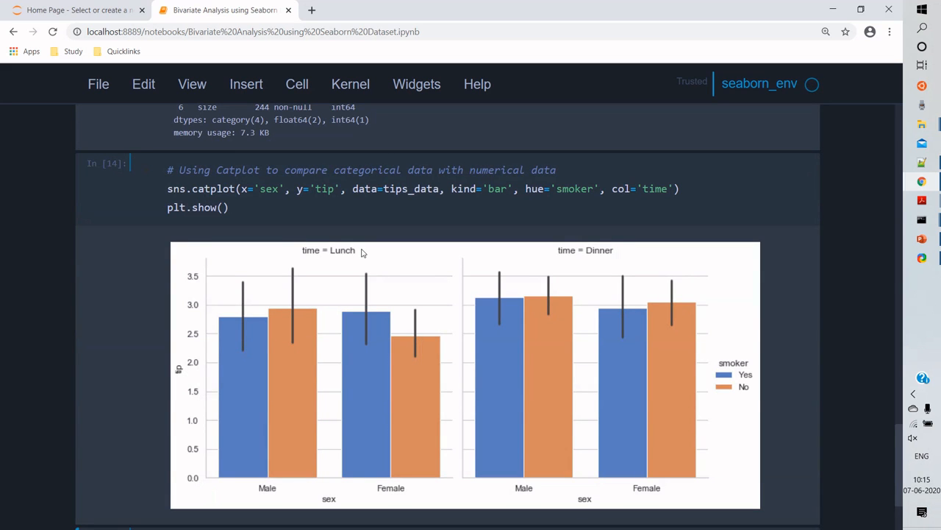
mouse_move(699, 350)
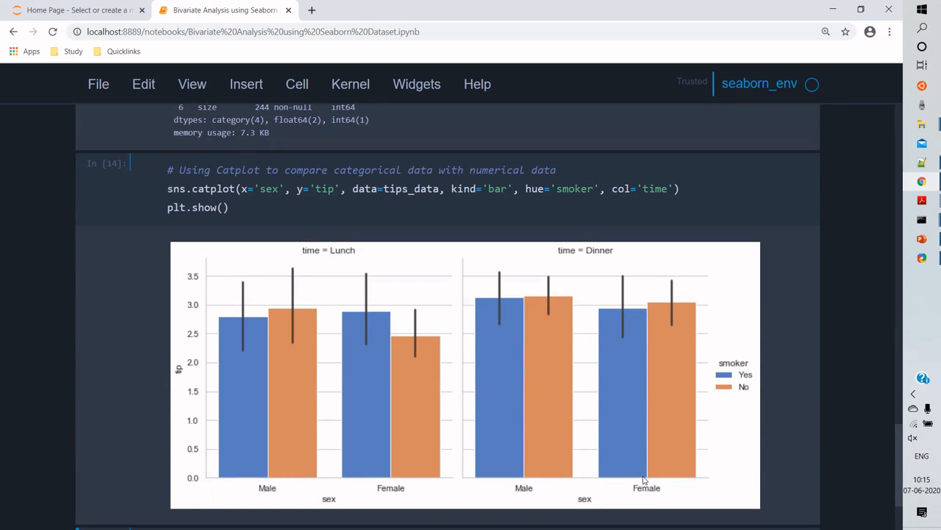
mouse_move(285, 400)
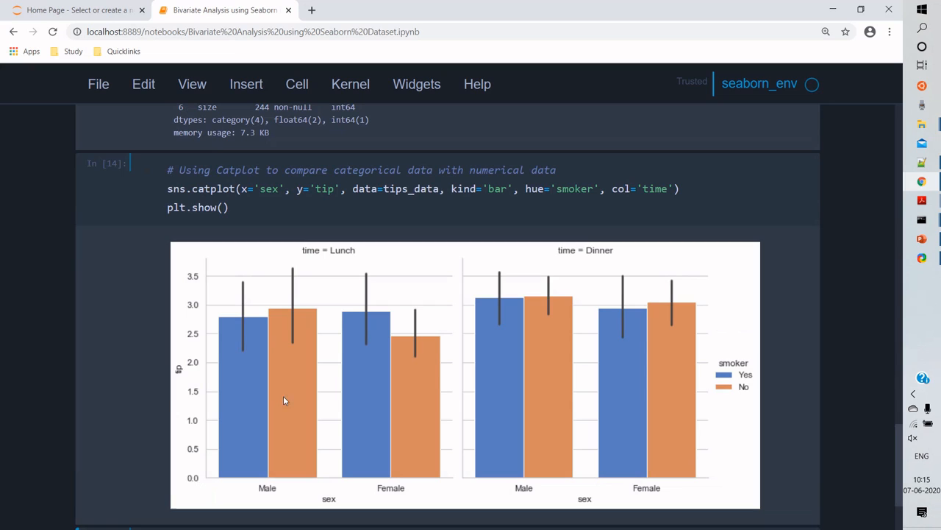
mouse_move(717, 388)
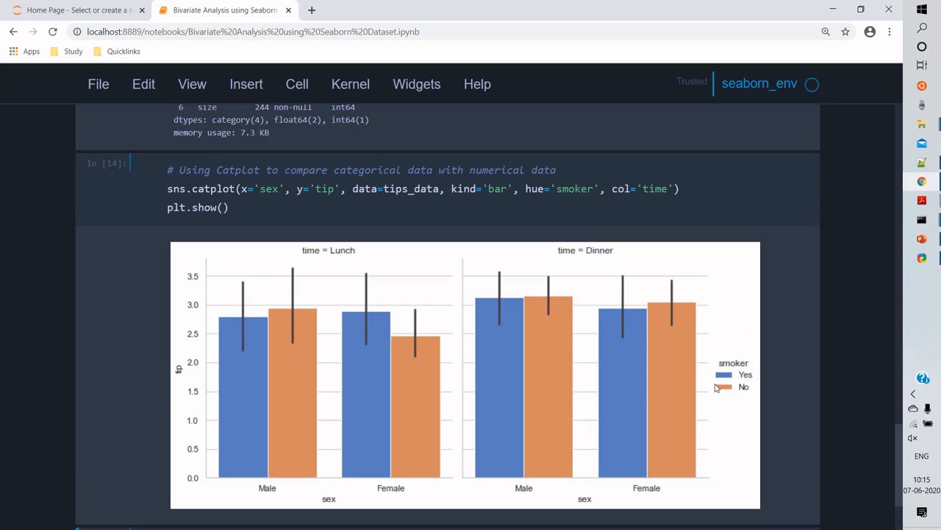
mouse_move(534, 236)
text(point)
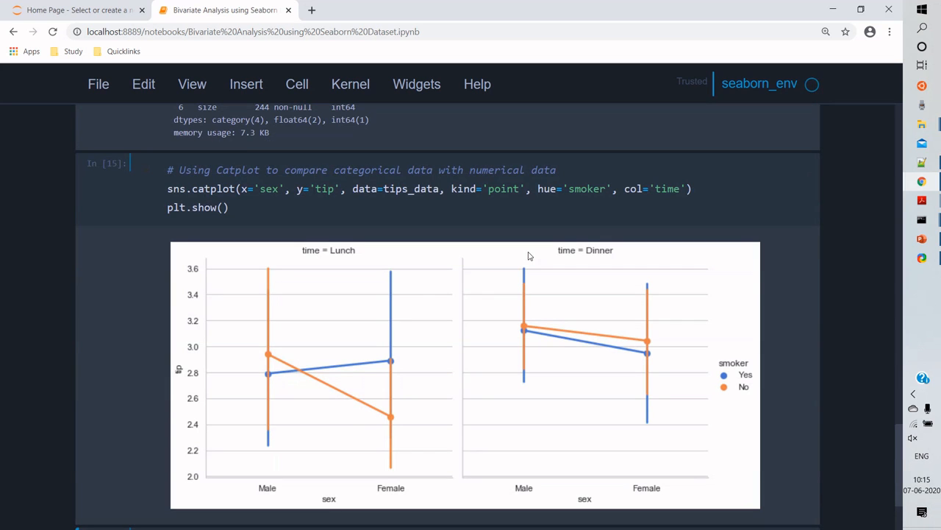
- Change the catplot kind to 'swarm' (then 'box') for tip by sex, coloured by smoker, split by time
click(497, 188)
text(stri)
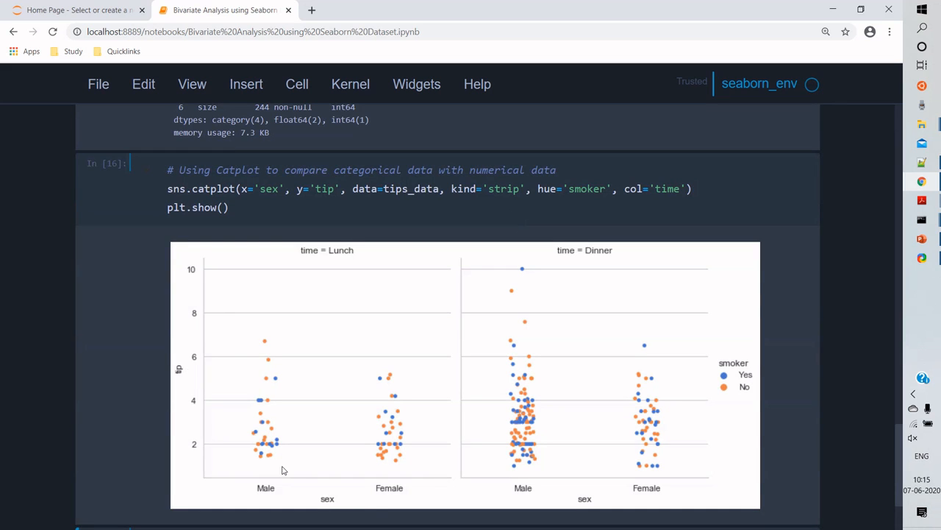
mouse_move(507, 199)
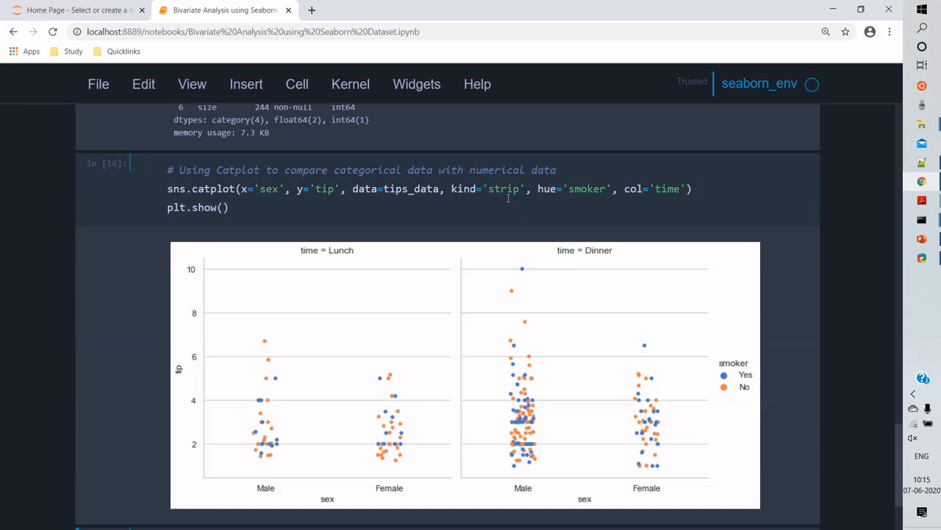
text(swarm)
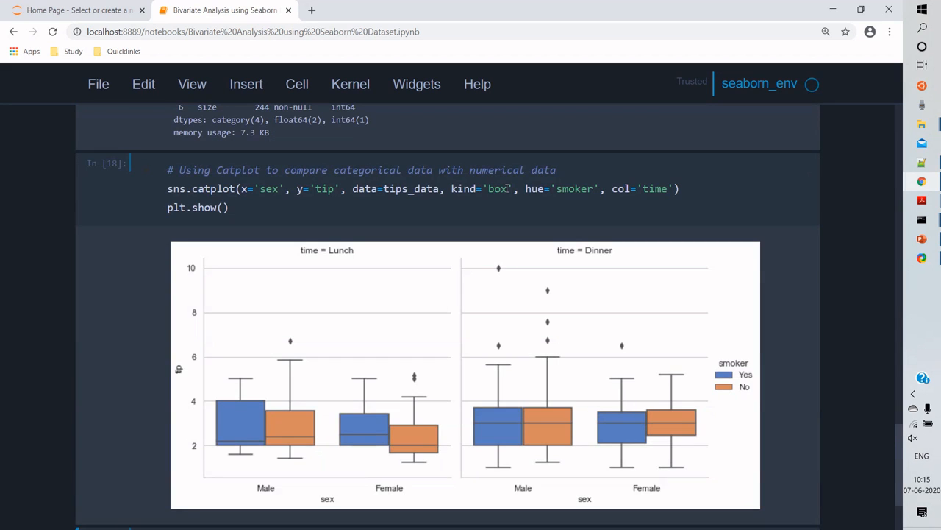
mouse_move(543, 350)
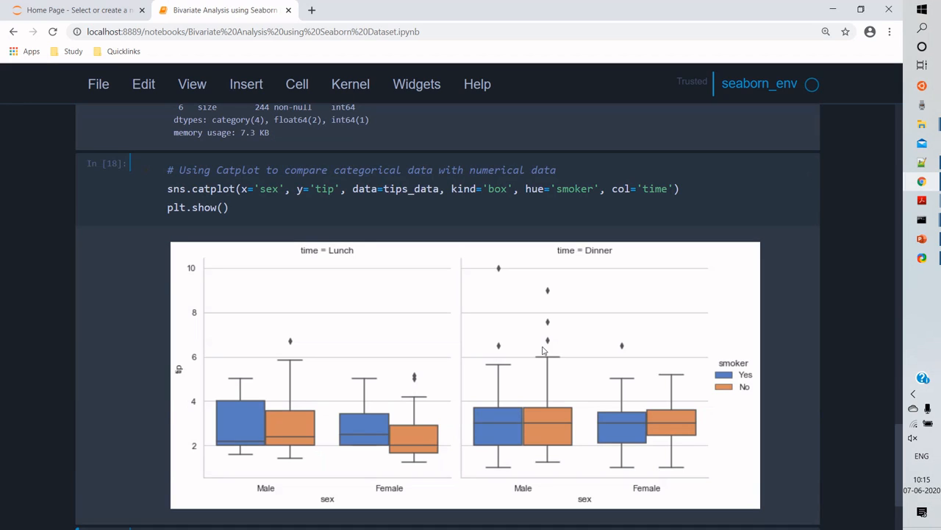
mouse_move(295, 447)
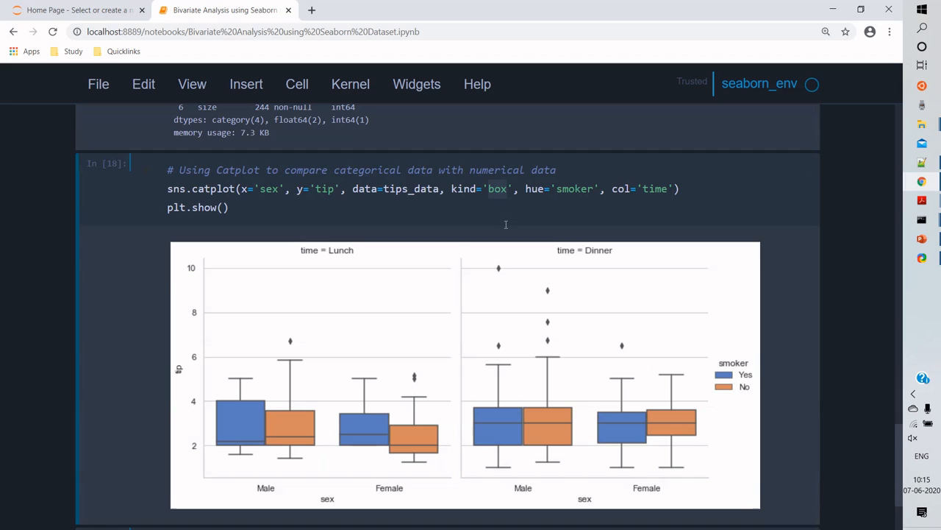
scroll(down, 3)
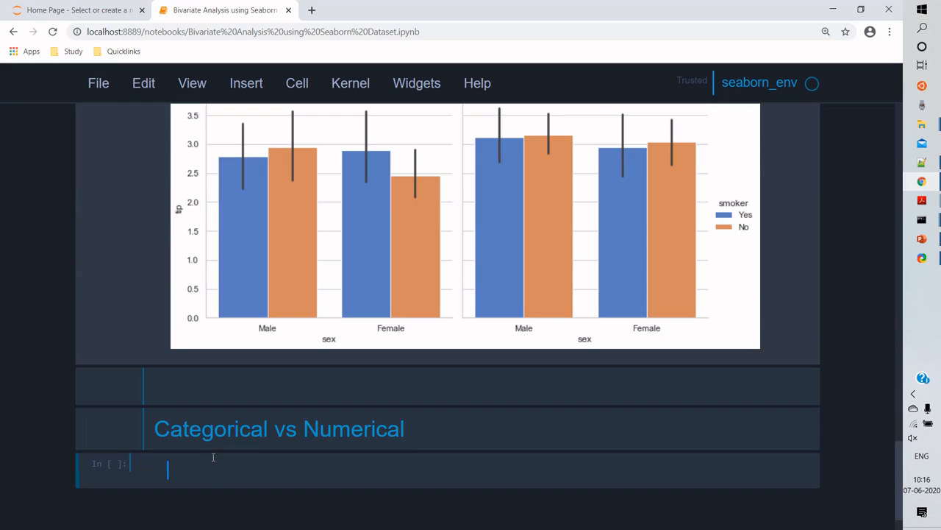
- Write a '# Pairplot to visualize at one shot' comment and sns.pairplot(iris_data, hue='species') in the new cell
text(# Pa)
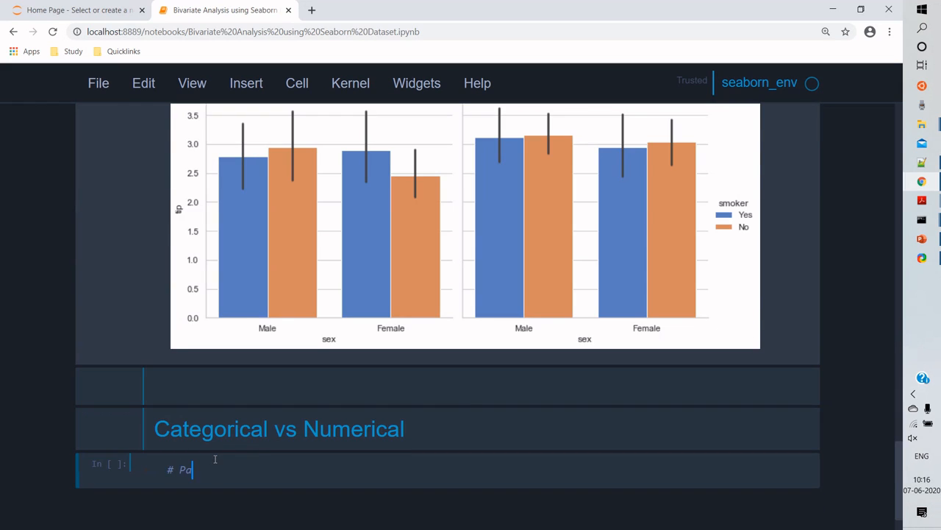
text(airplot to view one)
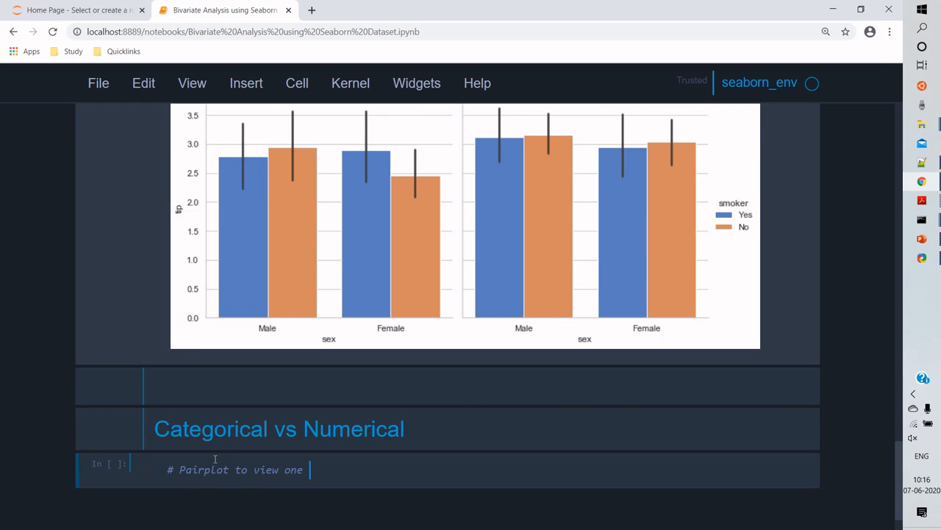
text(-)
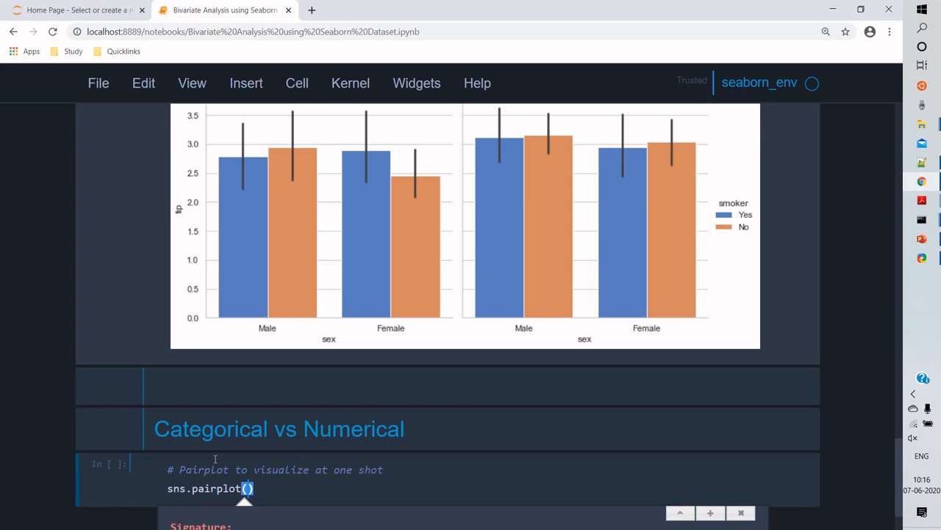
scroll(down, 3)
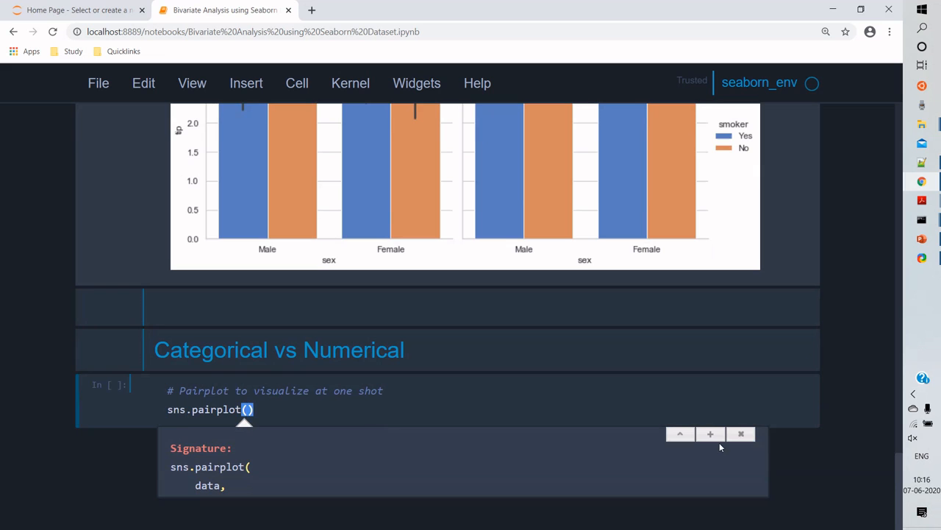
scroll(down, 3)
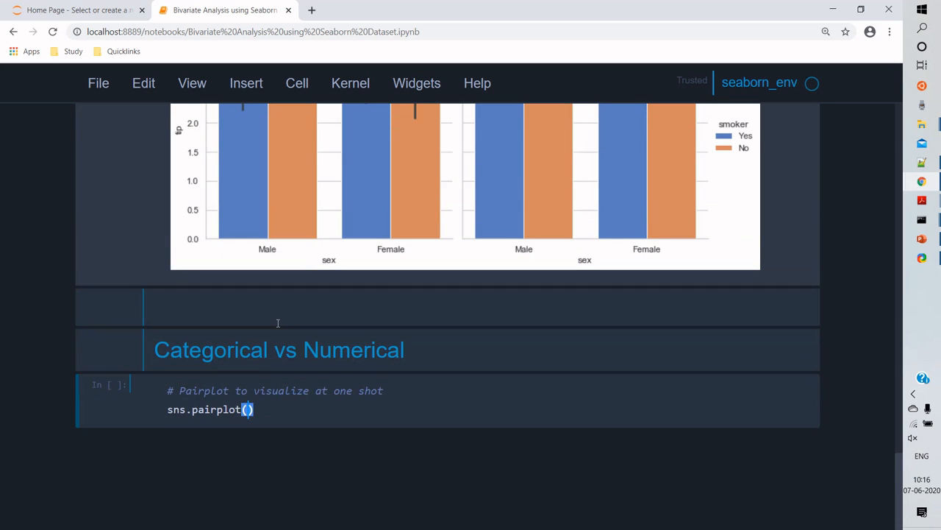
text(iris)
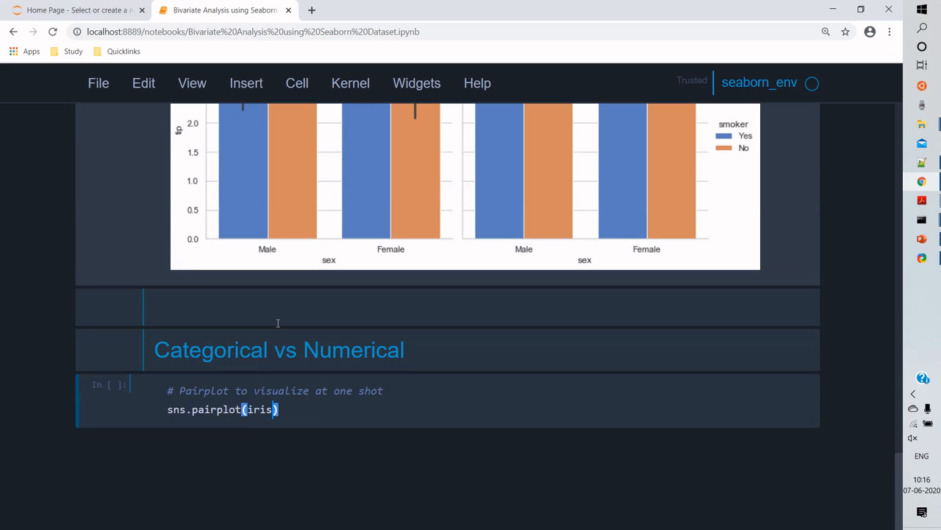
text(_data, hue-)
text(plt.show())
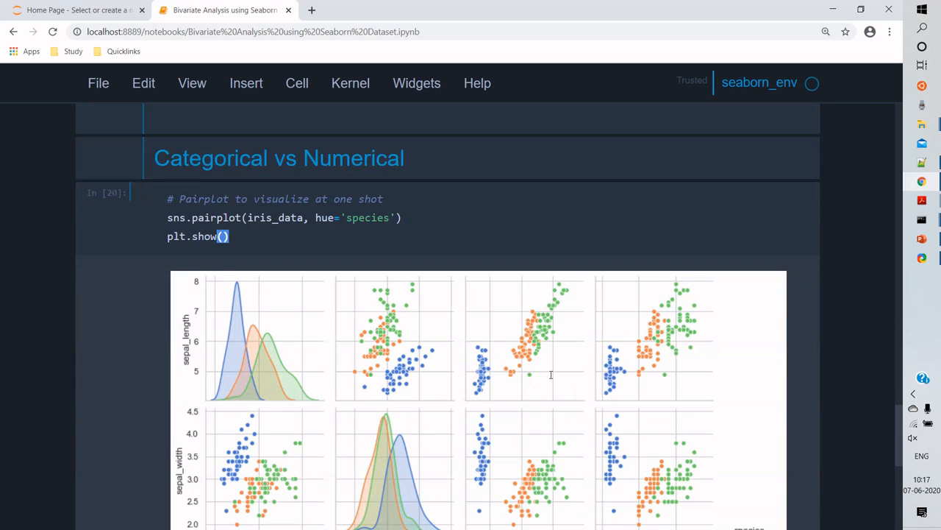
scroll(down, 3)
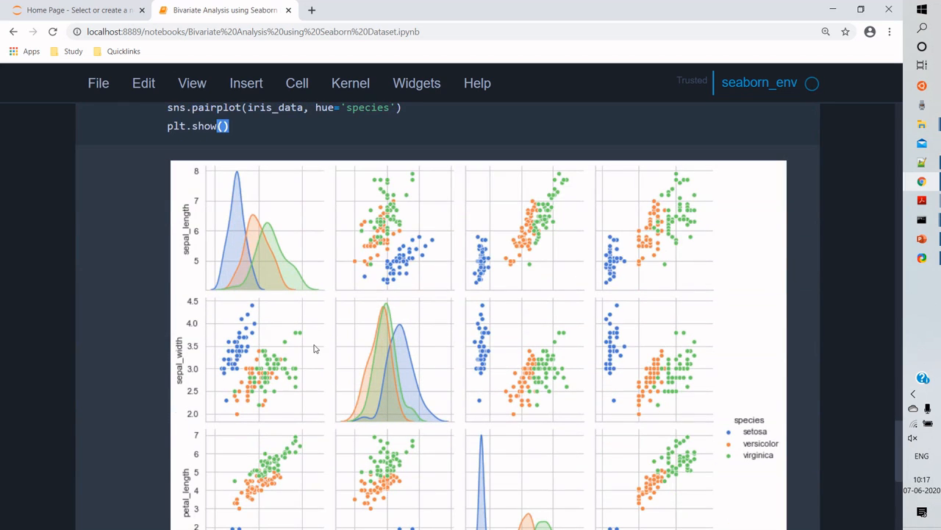
scroll(down, 3)
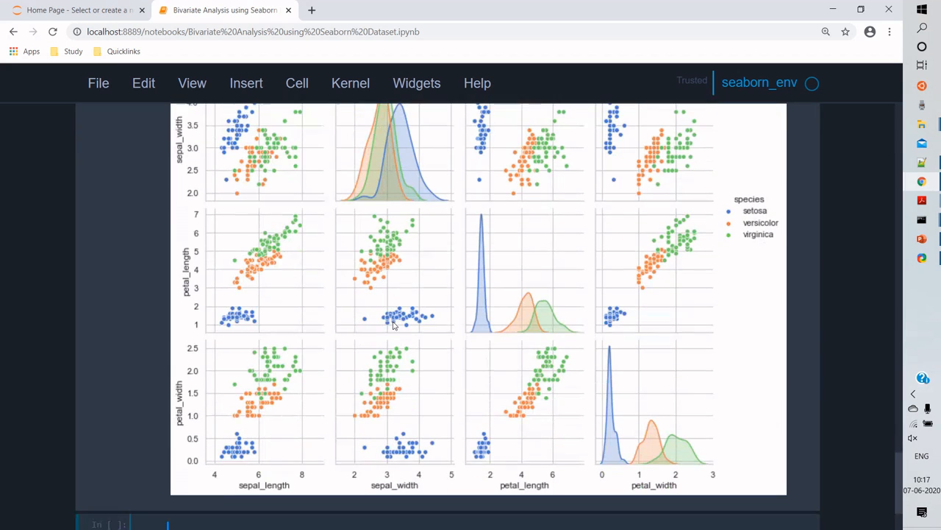
scroll(down, 3)
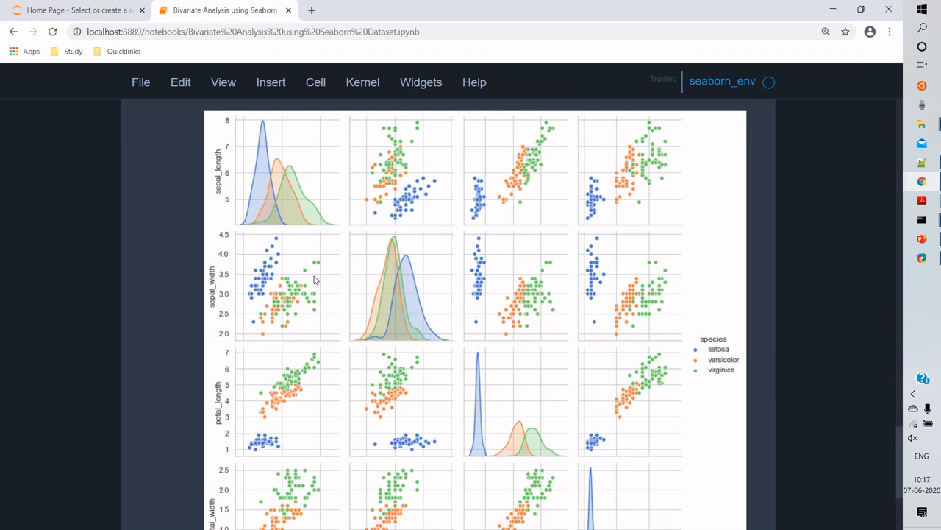
scroll(down, 3)
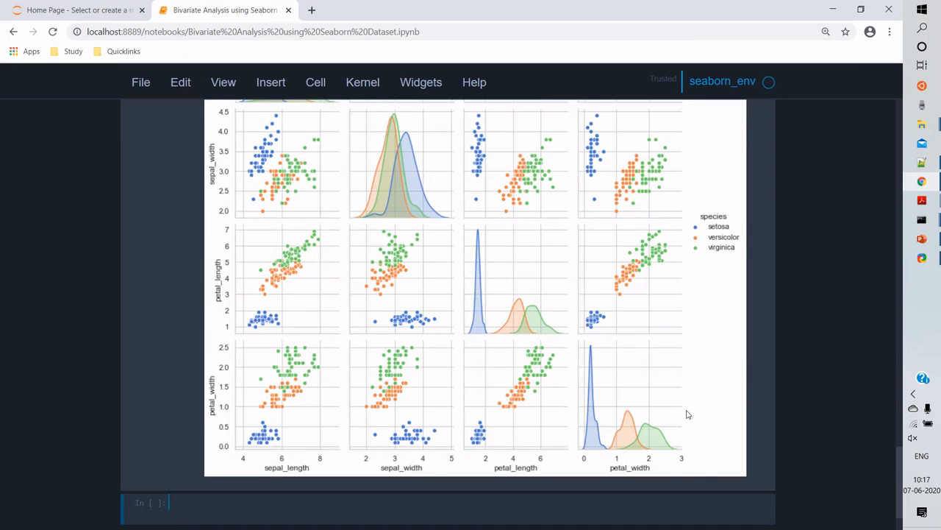
scroll(up, 3)
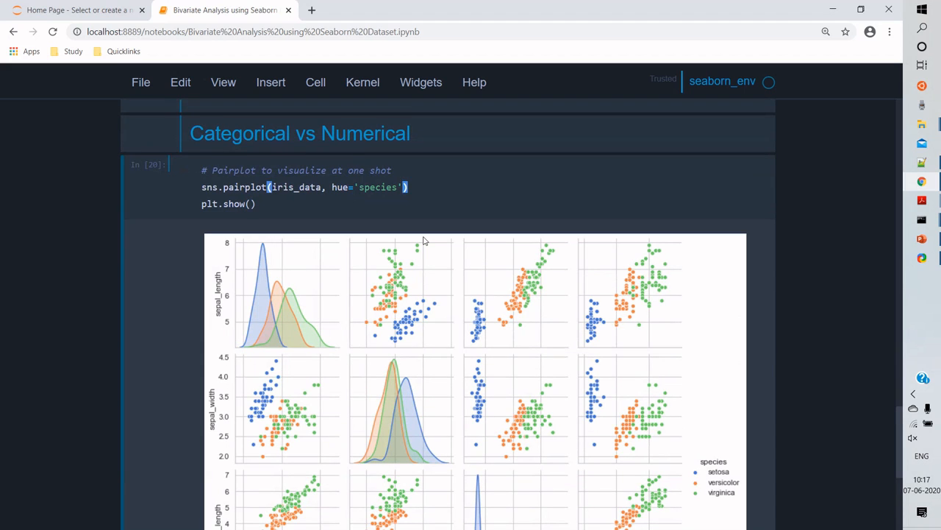
- Add diag_kind='hist' to the iris pairplot and rerun it to show histogram diagonals
text(, di)
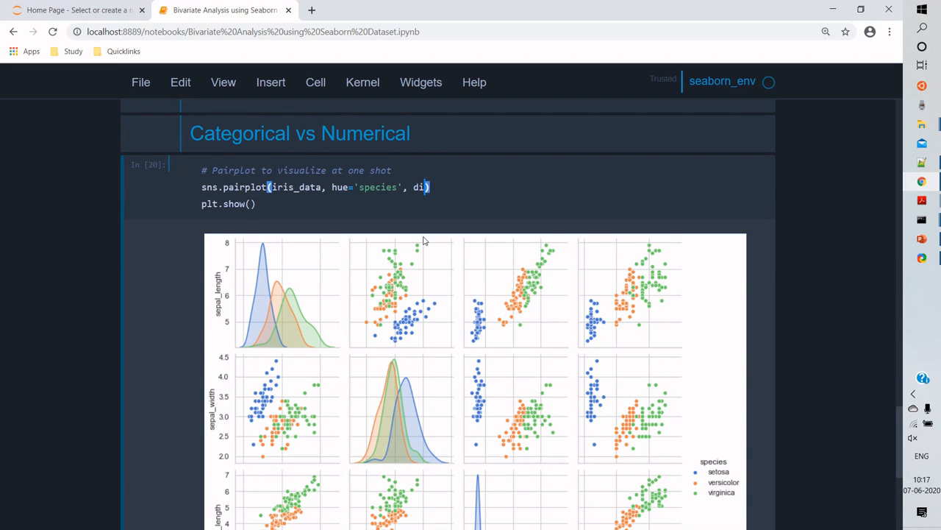
text(ag_kind)
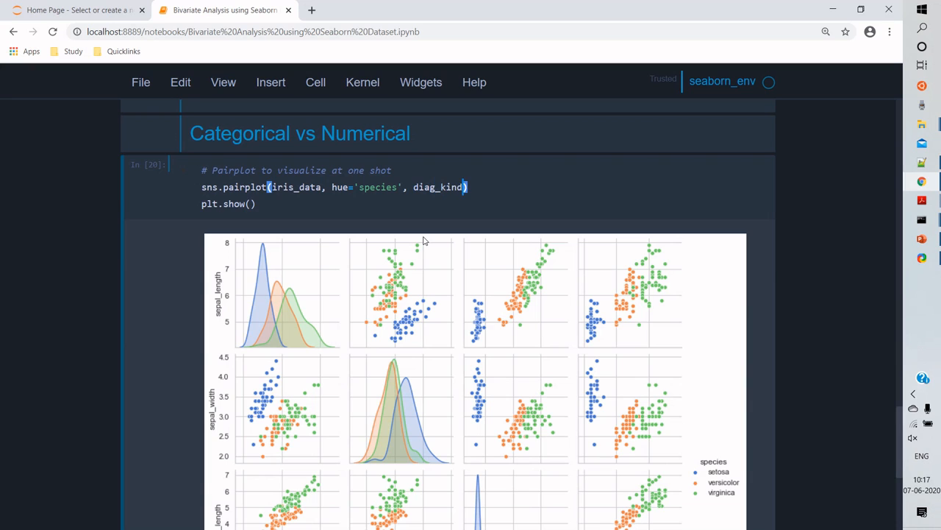
text(=')
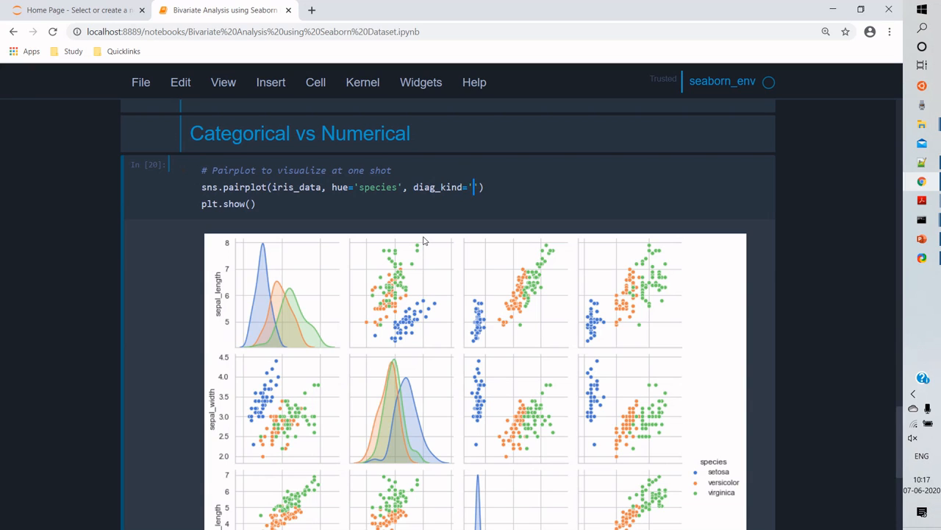
key(shift+enter)
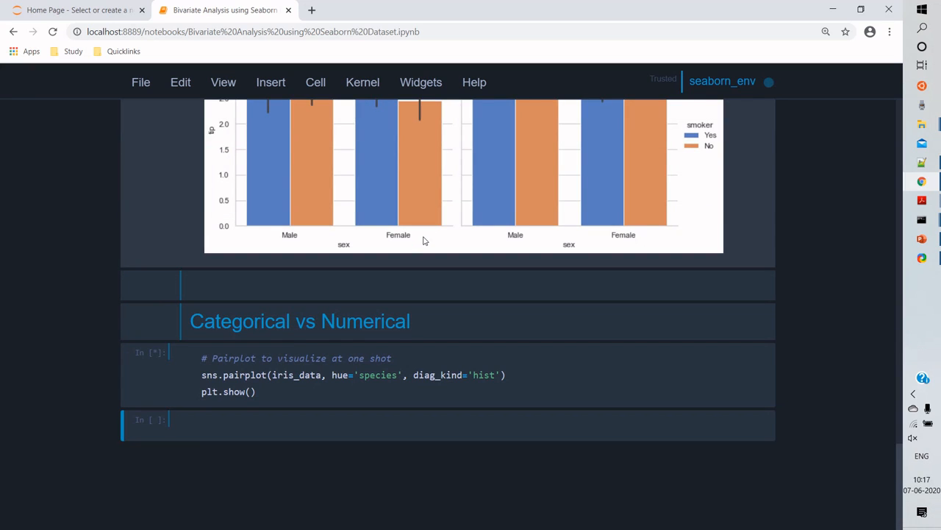
mouse_move(544, 362)
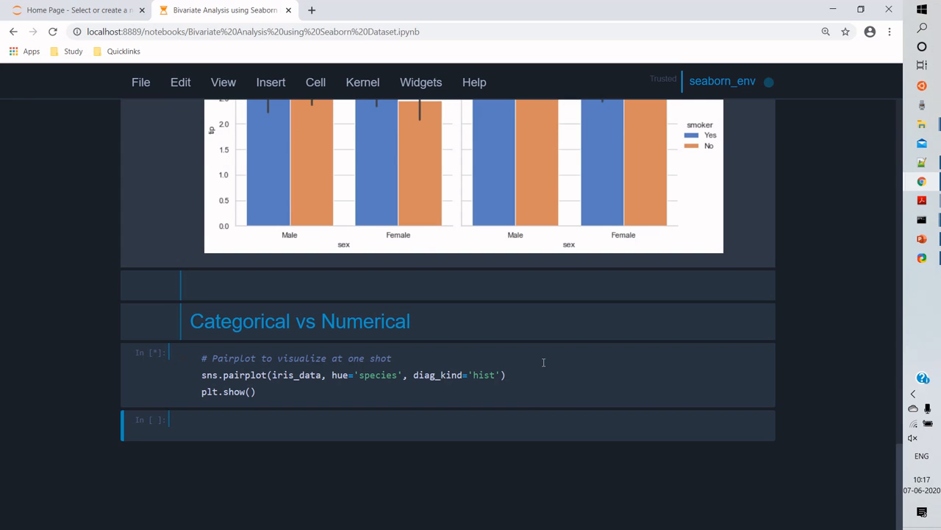
mouse_move(523, 378)
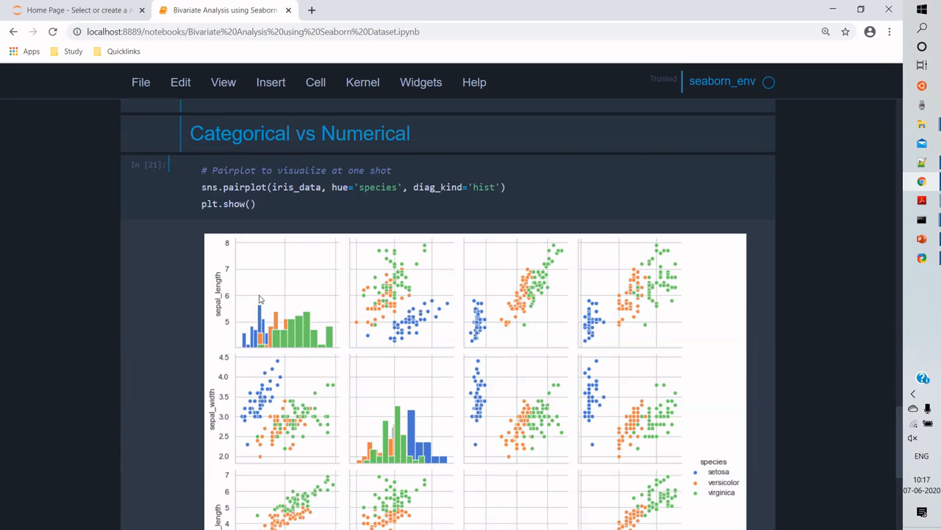
scroll(down, 3)
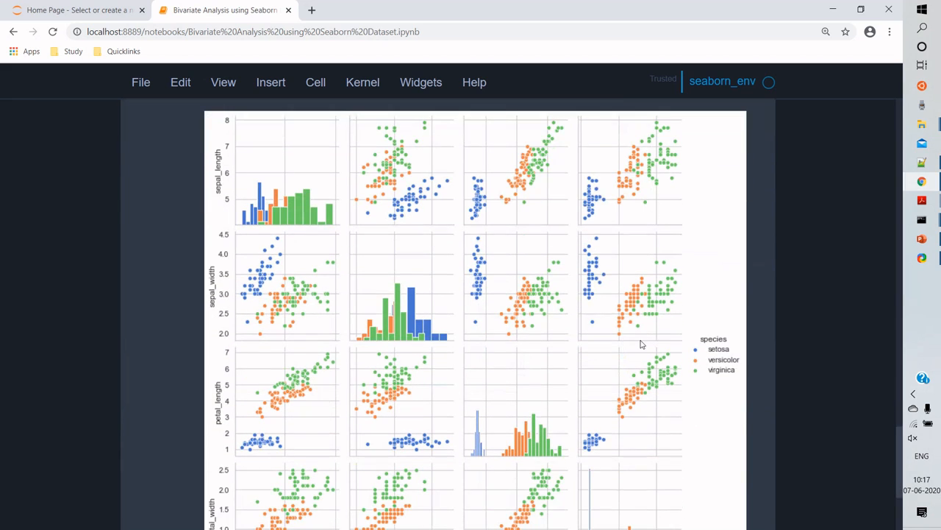
mouse_move(498, 307)
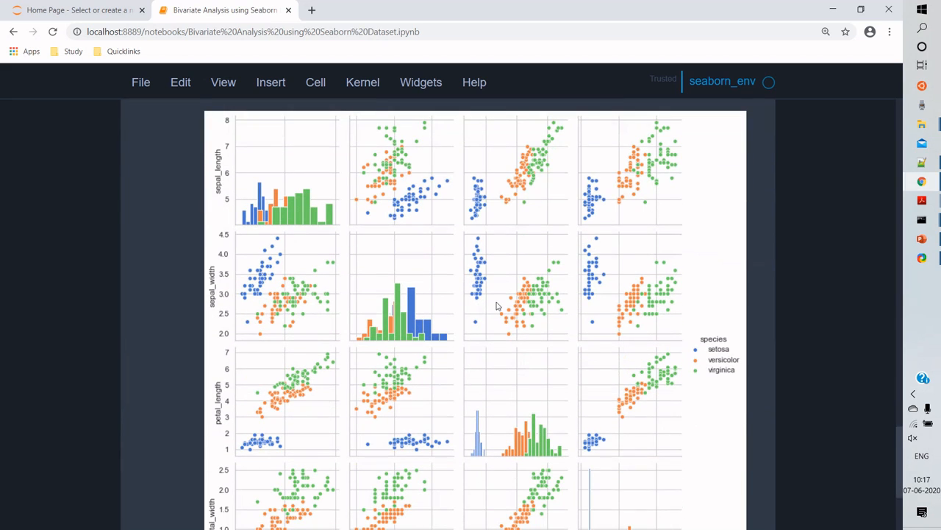
scroll(down, 3)
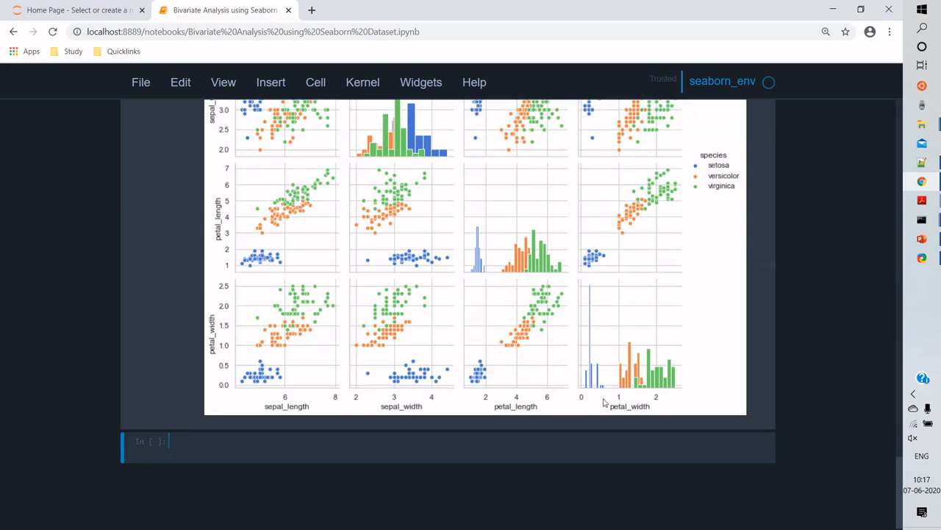
scroll(up, 3)
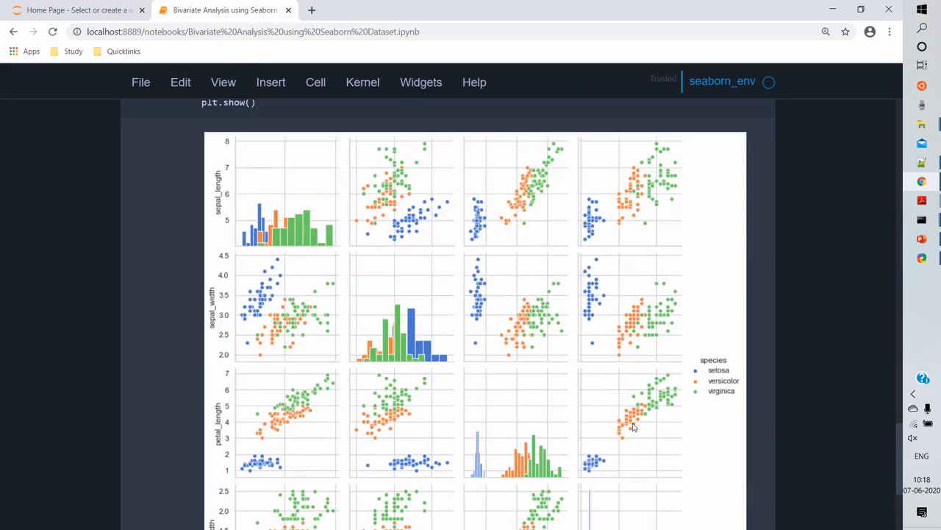